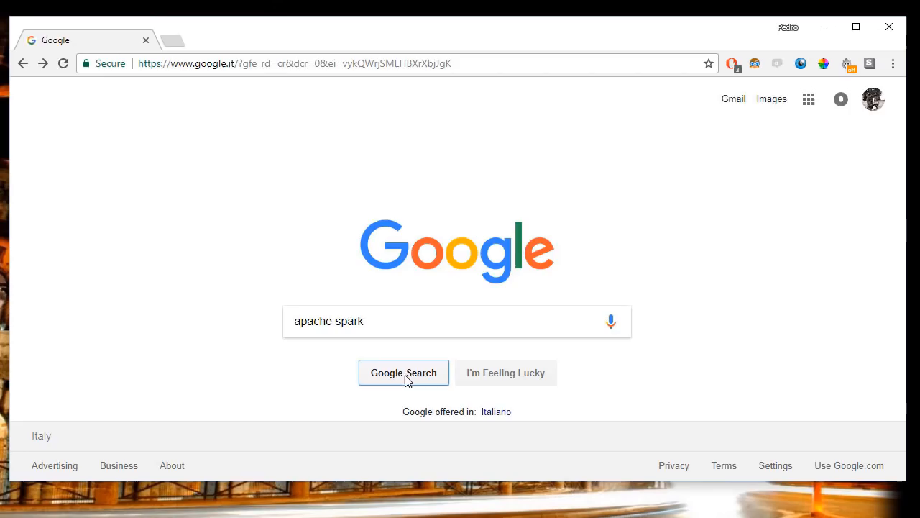
Search for apache spark and reach the downloads page on spark.apache.org
click(403, 372)
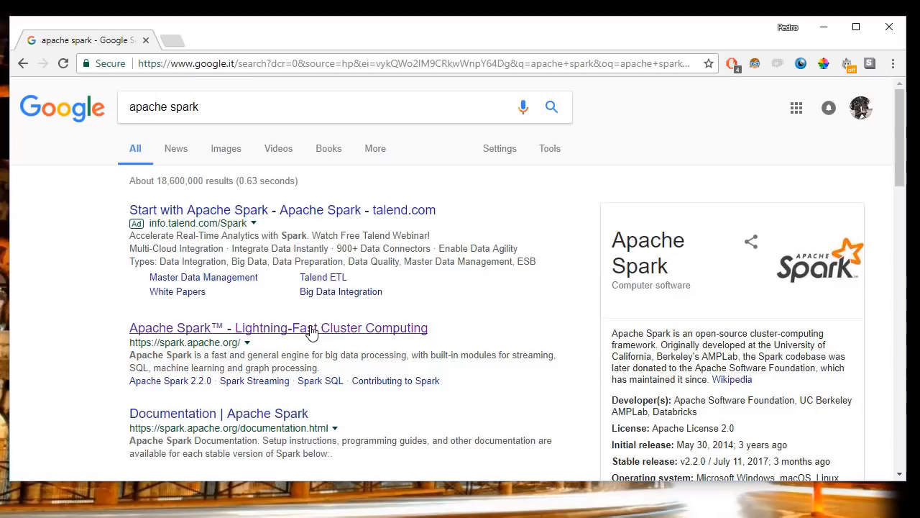
click(279, 328)
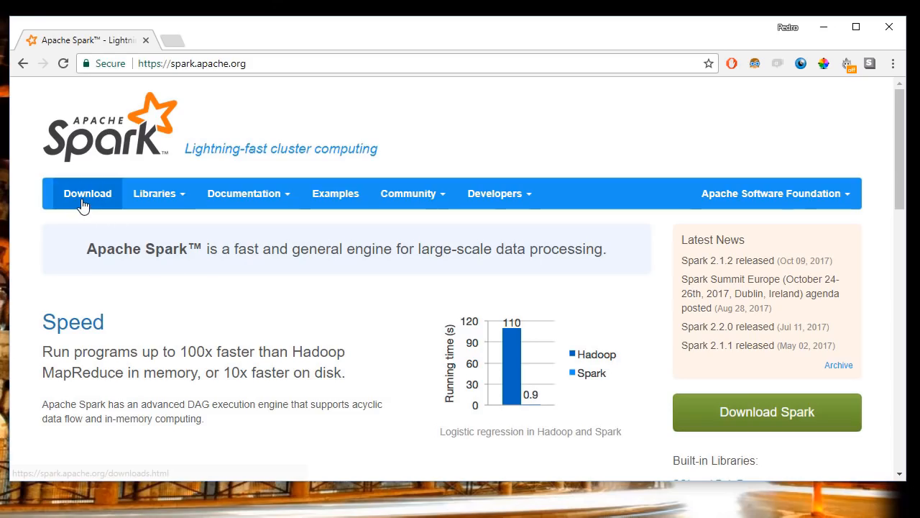
click(87, 192)
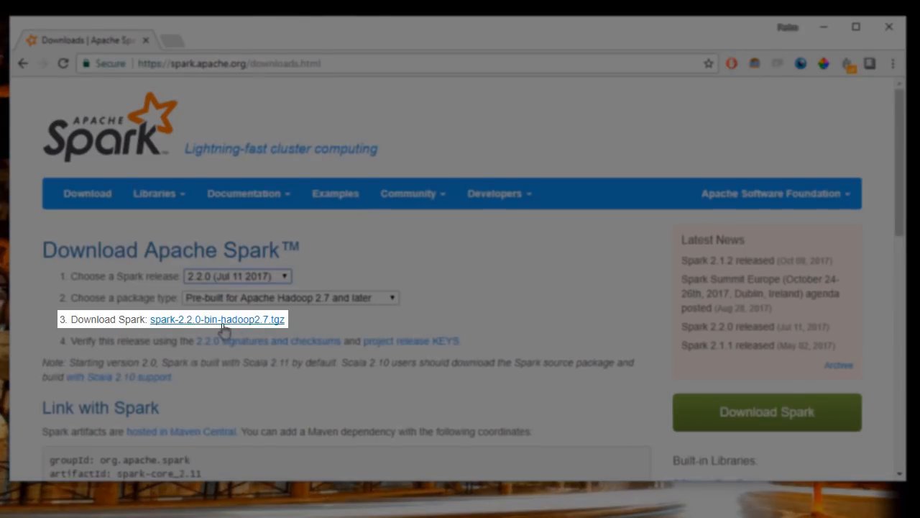
Download spark-2.2.0-bin-hadoop2.7.tgz from the suggested mirror into Downloads
click(216, 319)
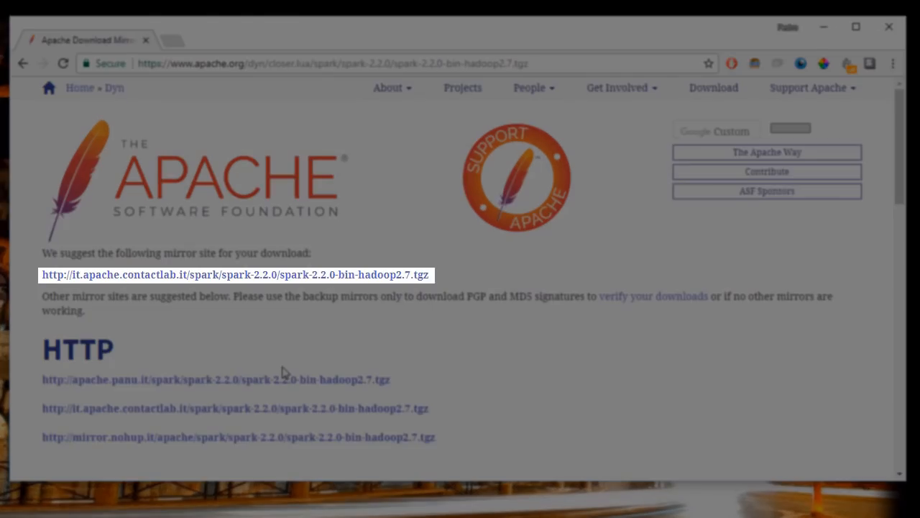
mouse_move(299, 280)
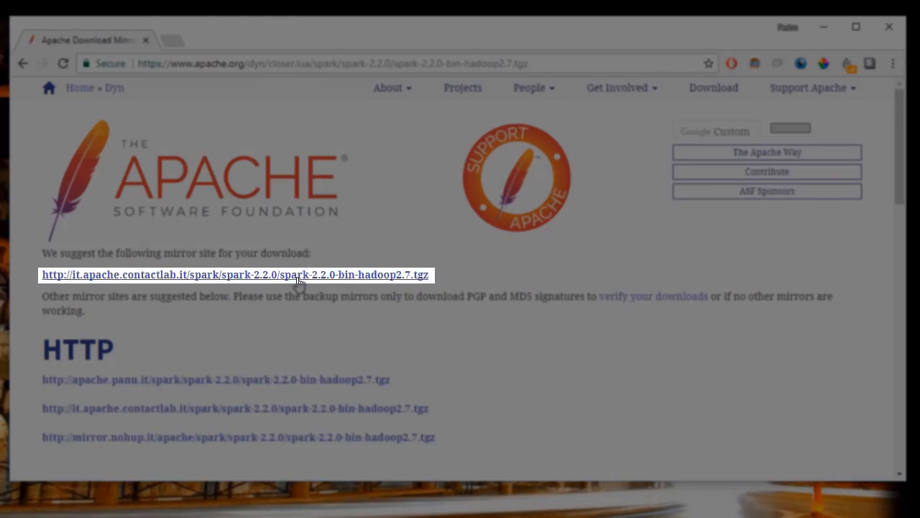
click(237, 273)
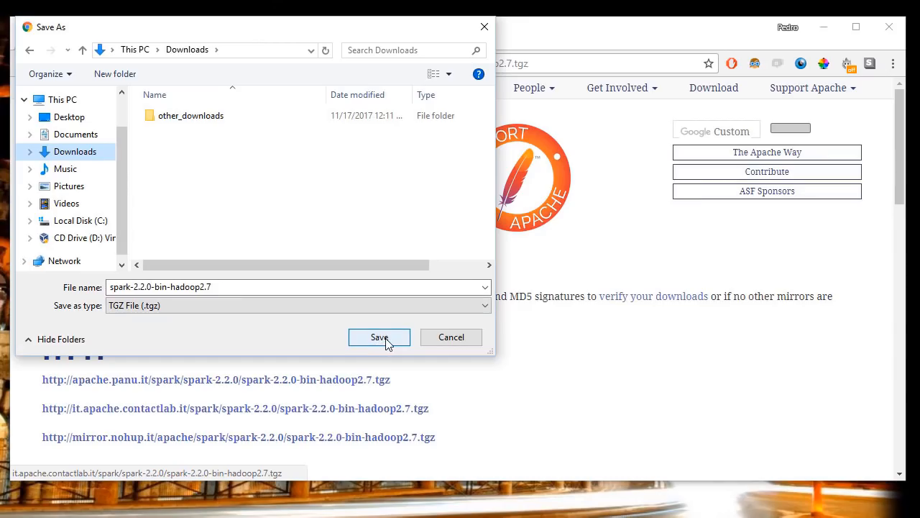
click(379, 336)
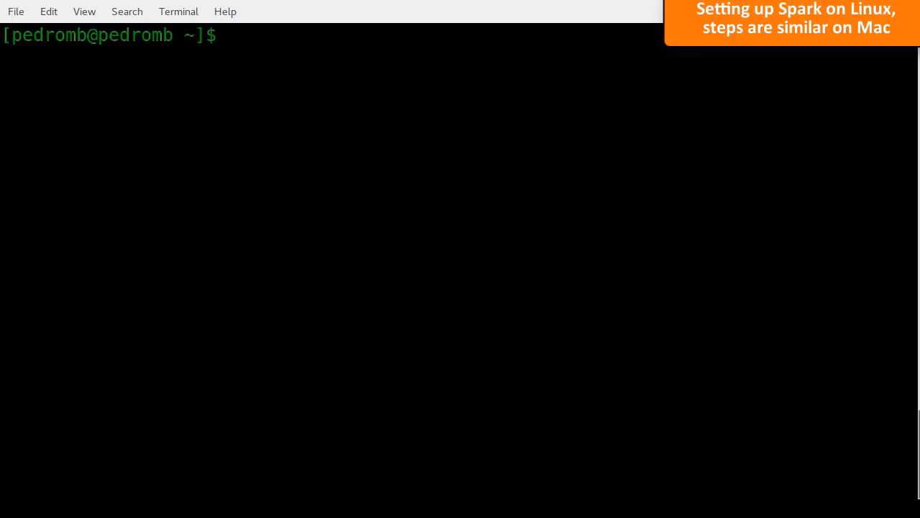
Create the /opt/apache-spark folder with mkdir and move into Downloads
text(m)
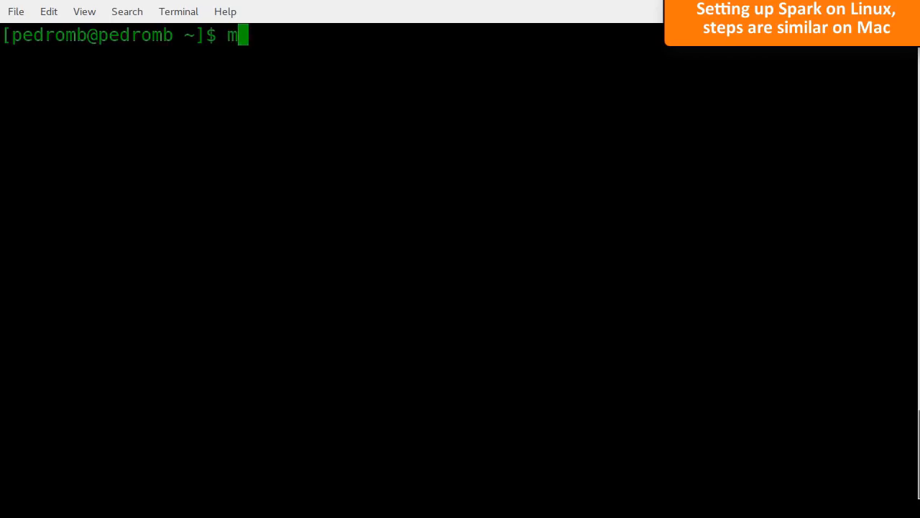
text(kdir /)
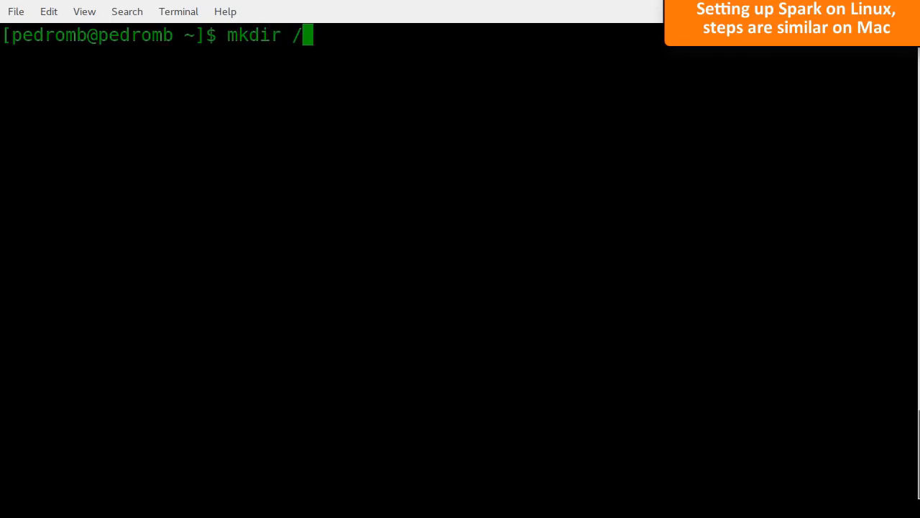
text(opt/apac)
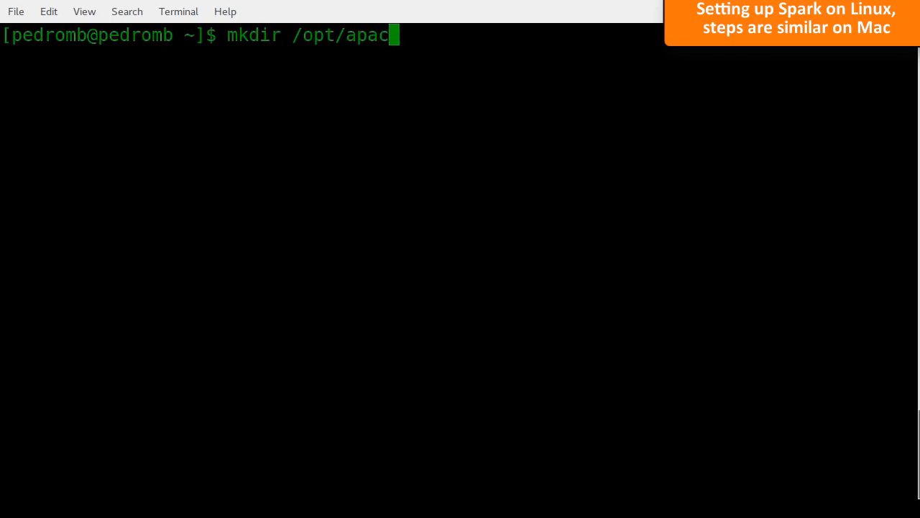
text(he-spark)
text(c)
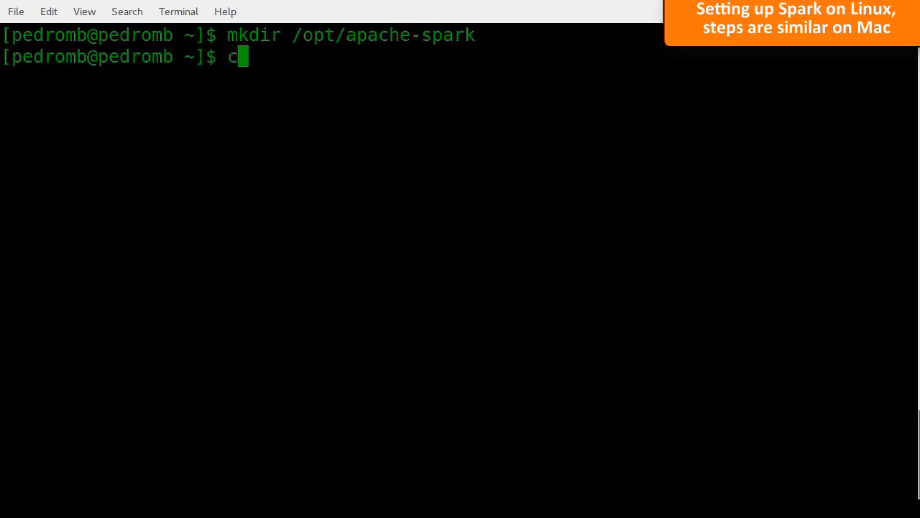
text(d Downloads)
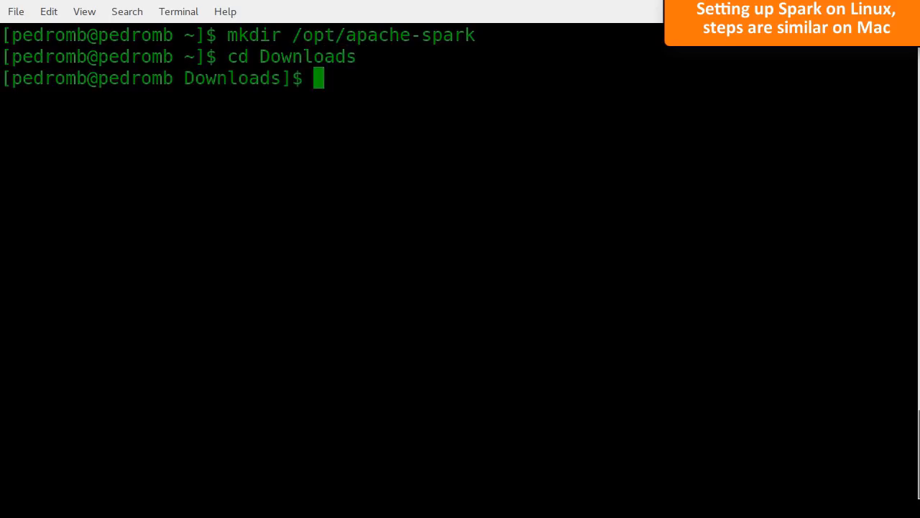
Extract spark-2.2.0-bin-hadoop2.7.tgz into /opt/apache-spark with tar xvzf -C
text(tar x)
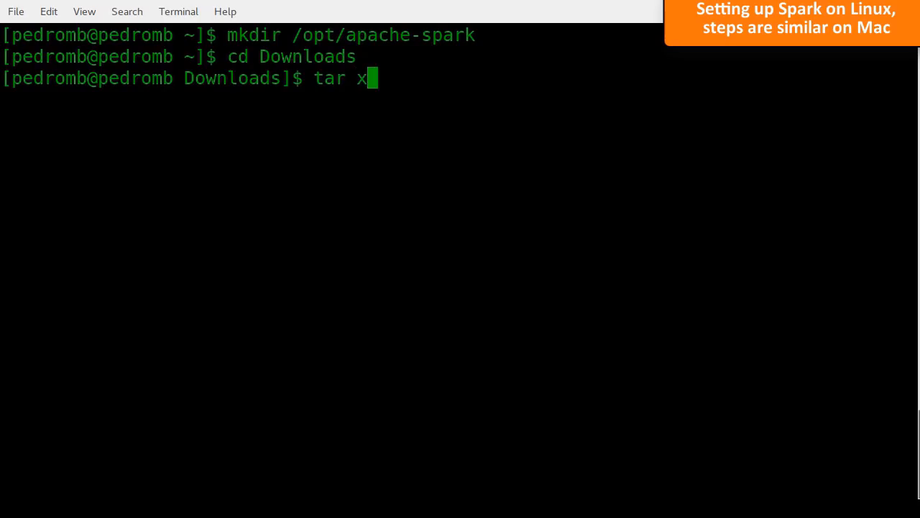
text(vzf spa)
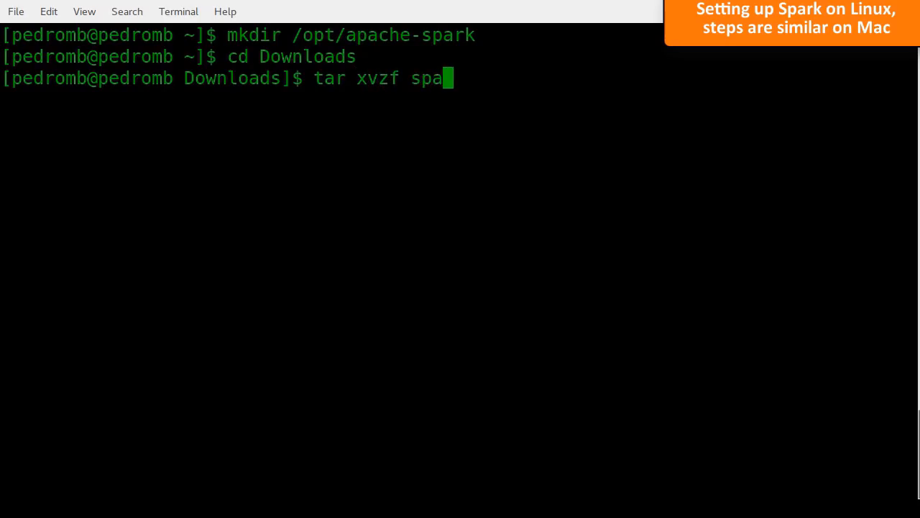
text(rk-2.2.0-bin-hadoop2.7.tgz -)
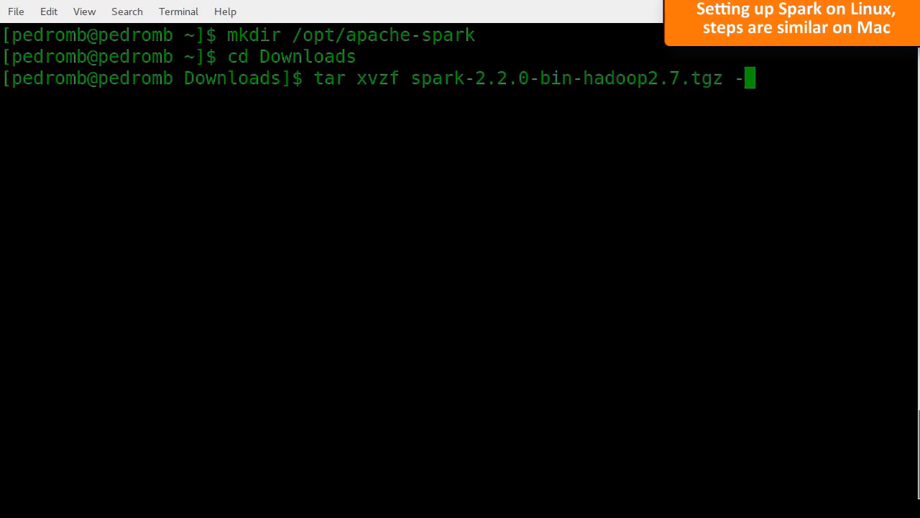
text(C)
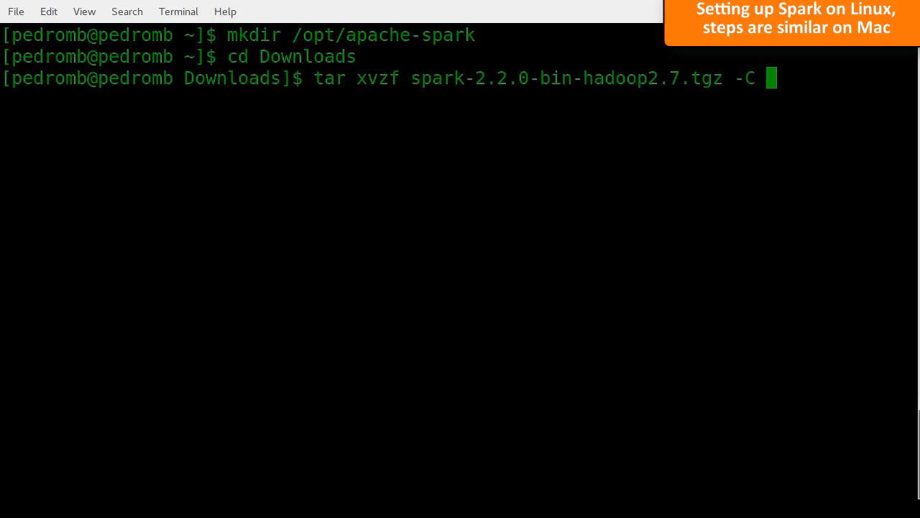
text(/opt/a)
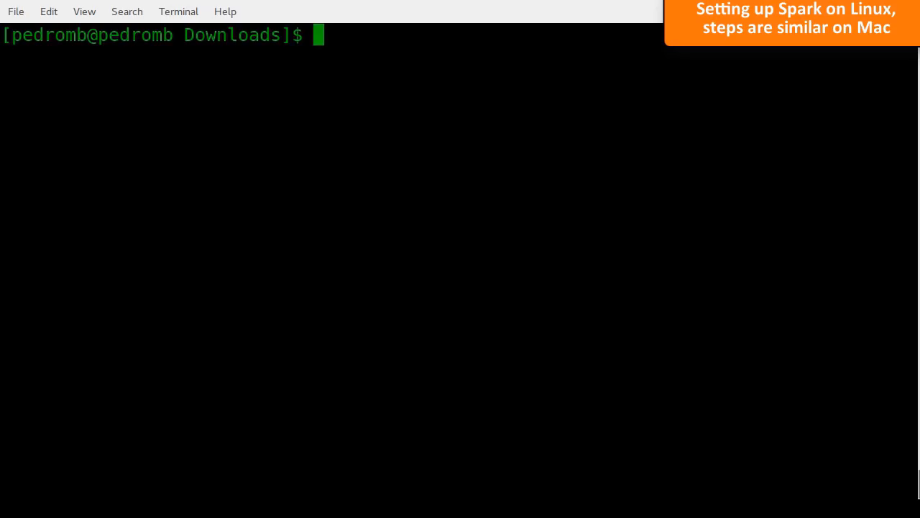
Move into /opt/apache-spark/spark-2.2.0-bin-hadoop2.7
text(cd /opt)
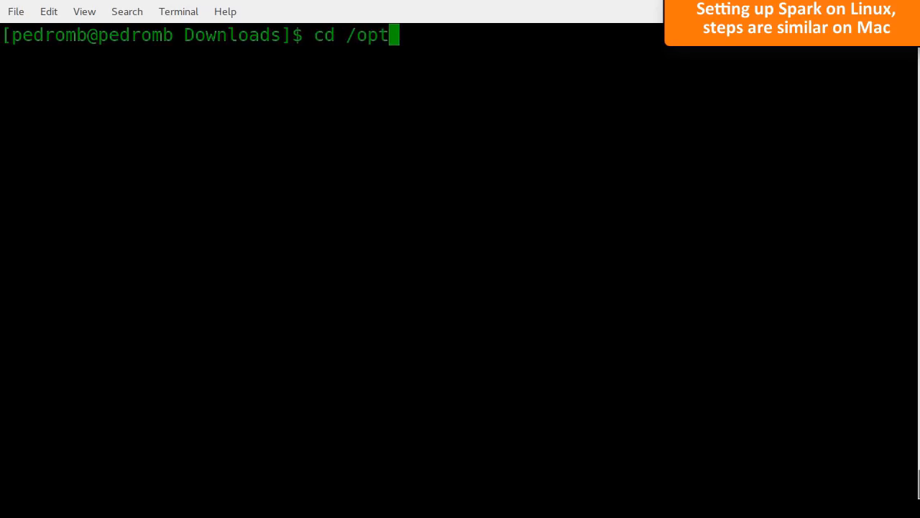
key(Return)
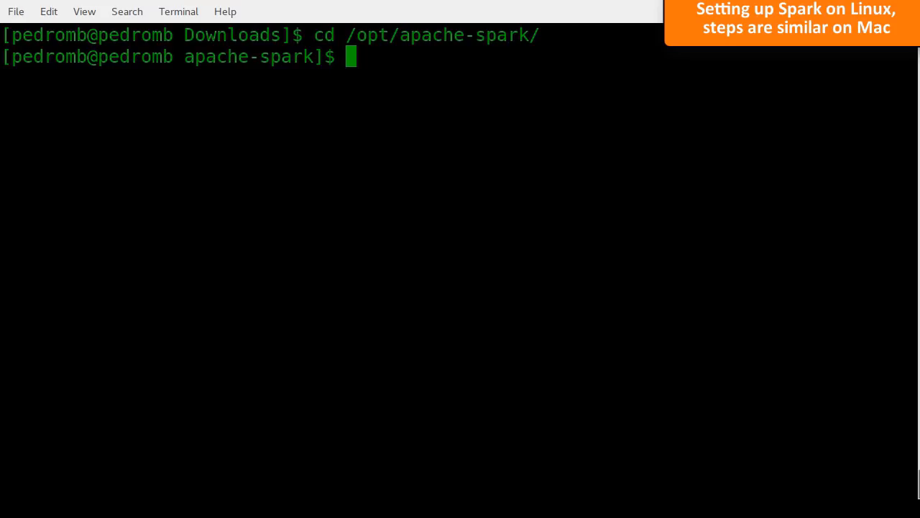
text(cd)
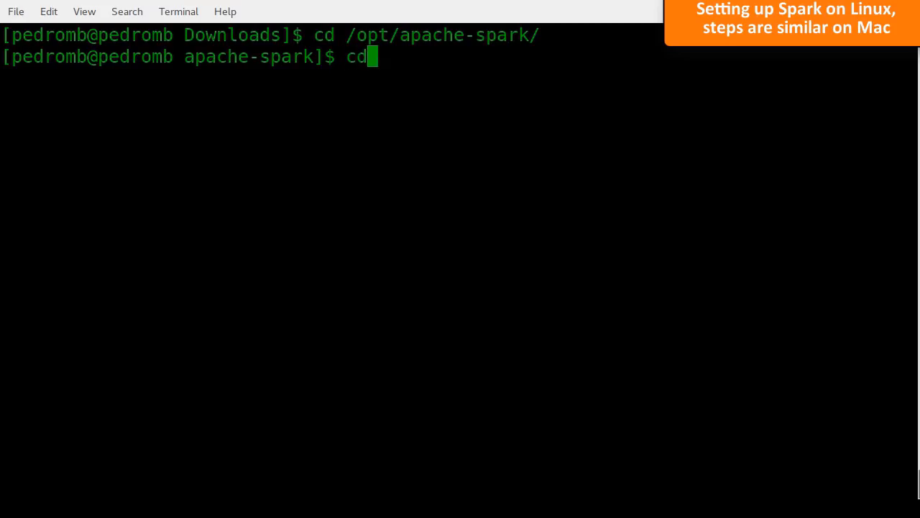
text(spark-2.2.0-bin-hadoop2.7/)
text(pwd)
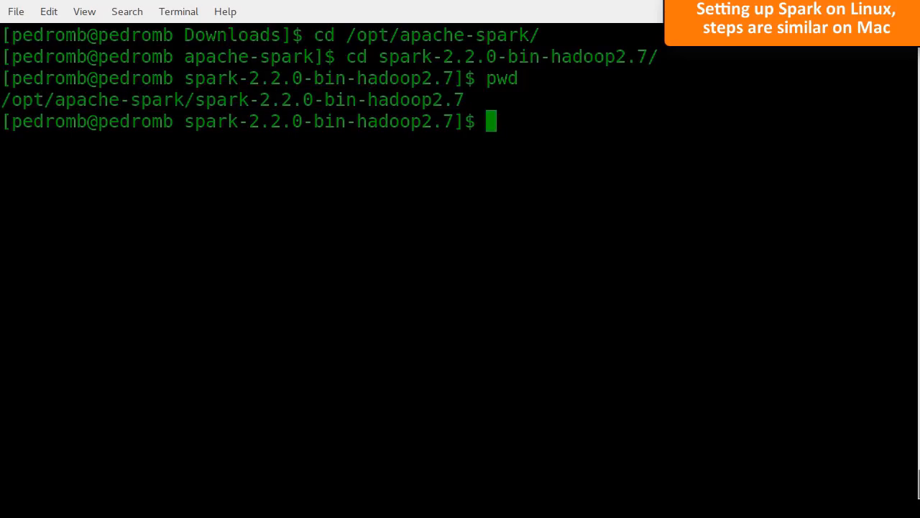
Prepare the nano ~/.bashrc command to edit the shell settings
text(nano)
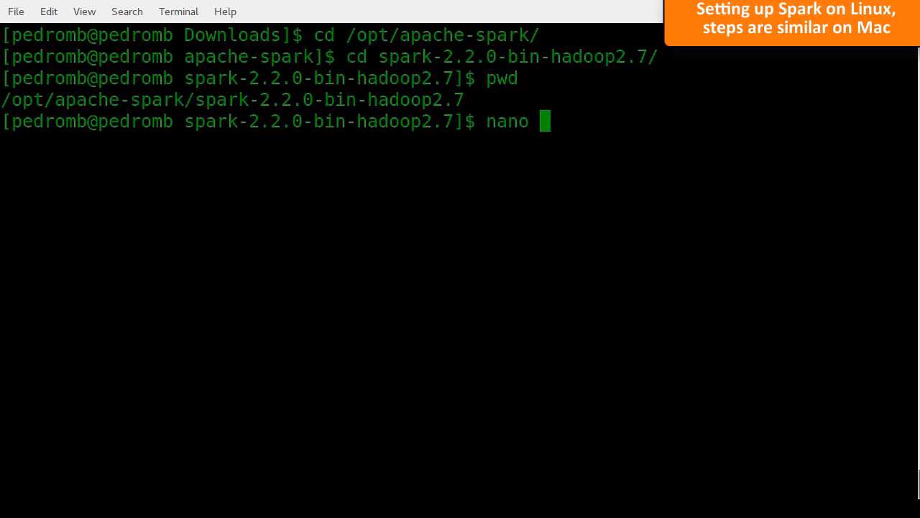
text(~/.bas)
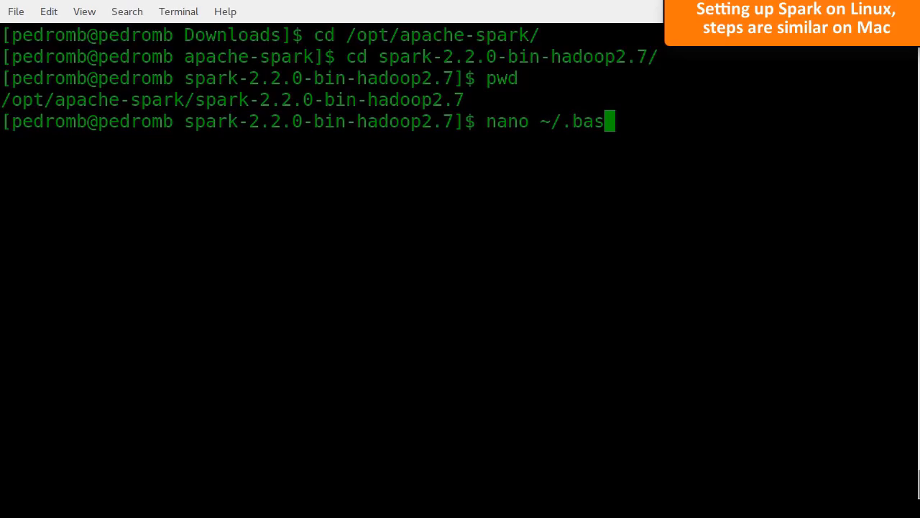
text(hrc)
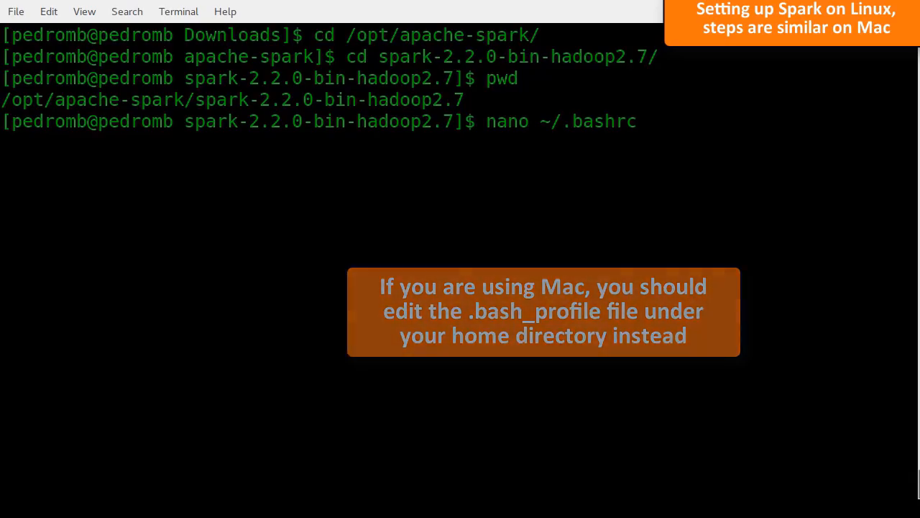
In ~/.bashrc, export SPARK_HOME=/opt/apache-spark/spark-2.2.0-bin-hadoop2.7
key(Return)
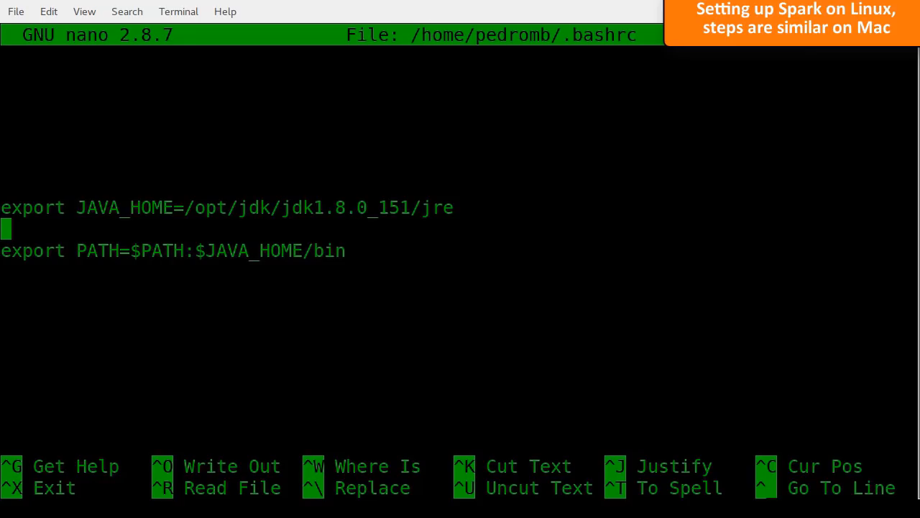
text(export)
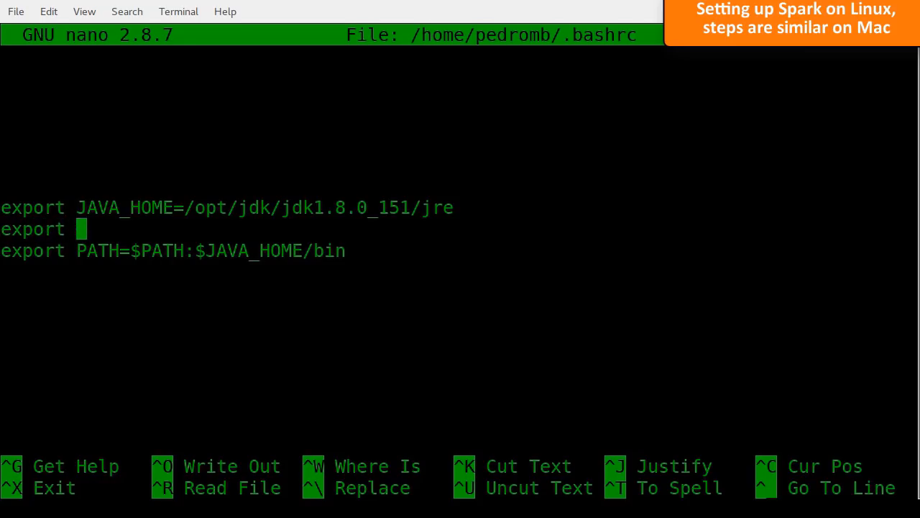
text(SPARK)
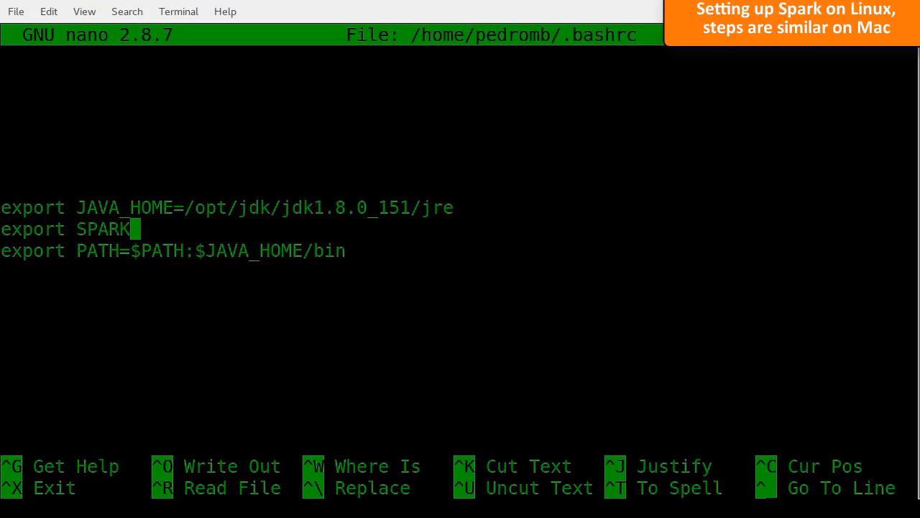
text(_HOME)
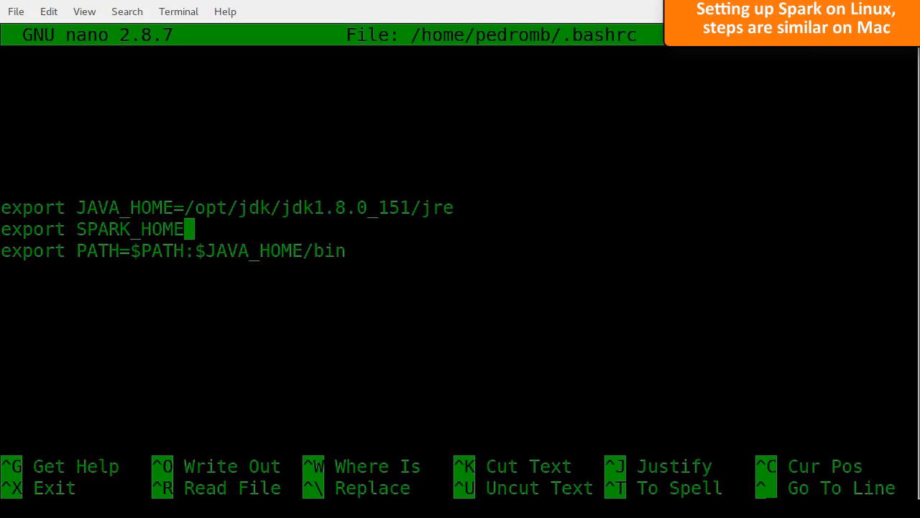
text(=/opt/apache-spark/spark-2.2.0-bin-hadoop2.7)
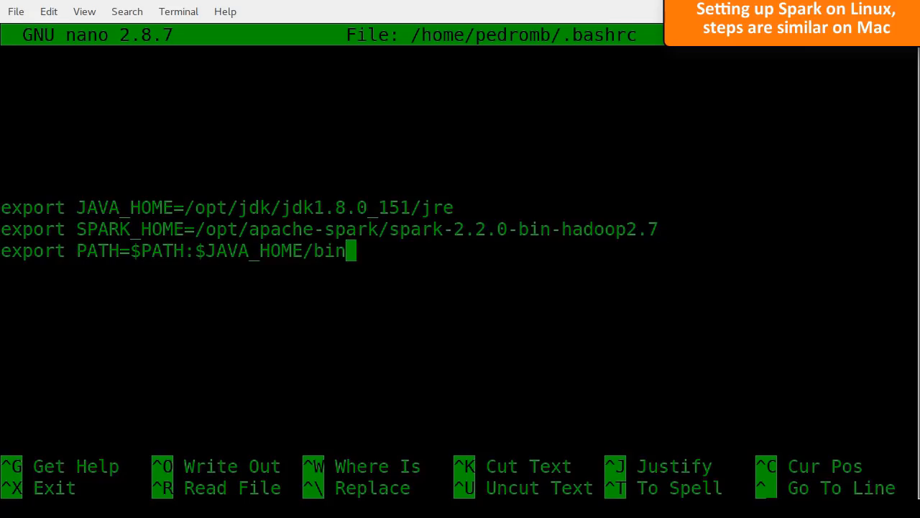
Append :$SPARK_HOME/bin to PATH, then save and close .bashrc
text(:$S)
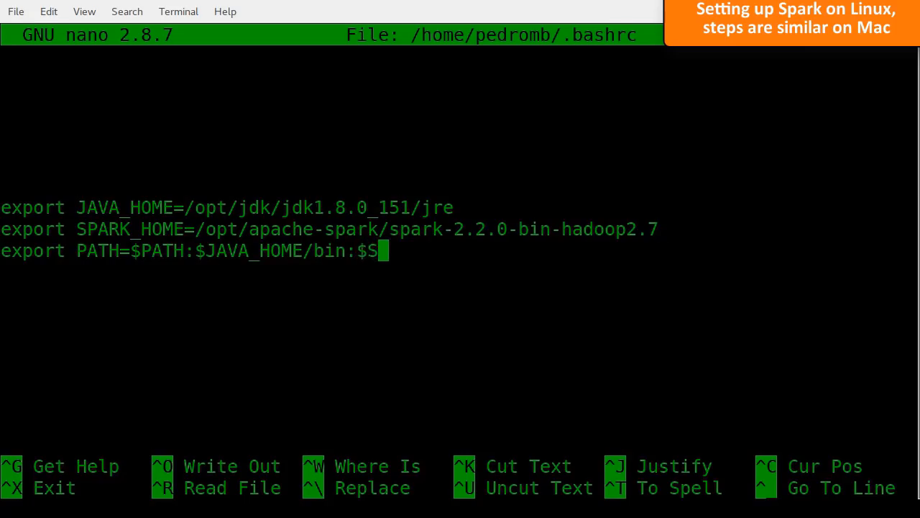
text(PARK_HOME/b)
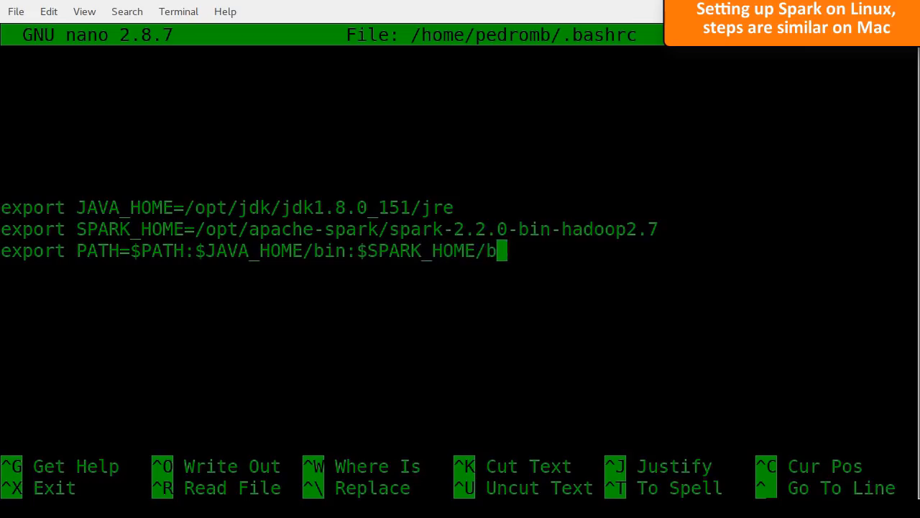
text(in)
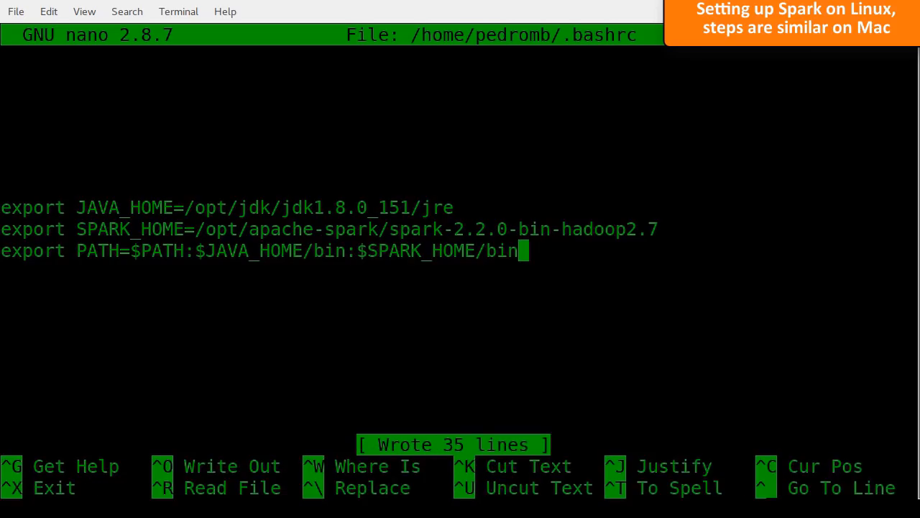
key(ctrl+x)
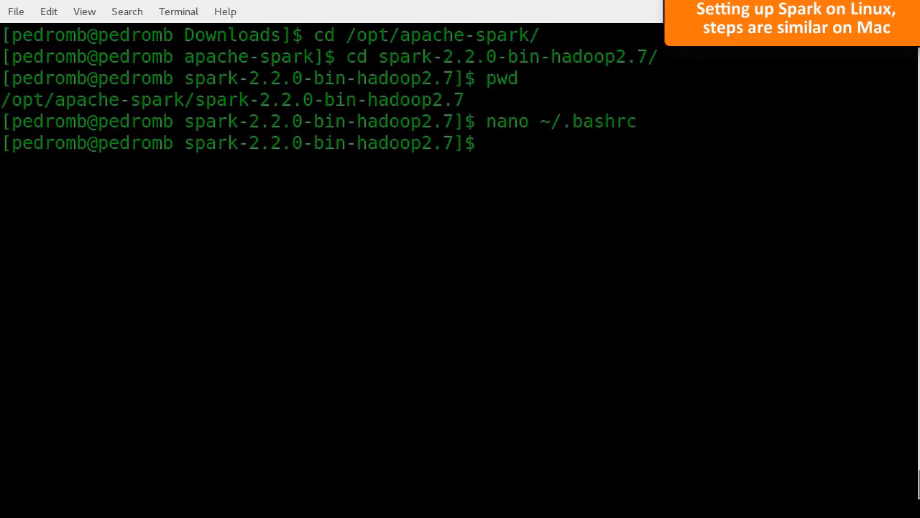
Source ~/.bashrc and launch pyspark to verify the setup
text(source)
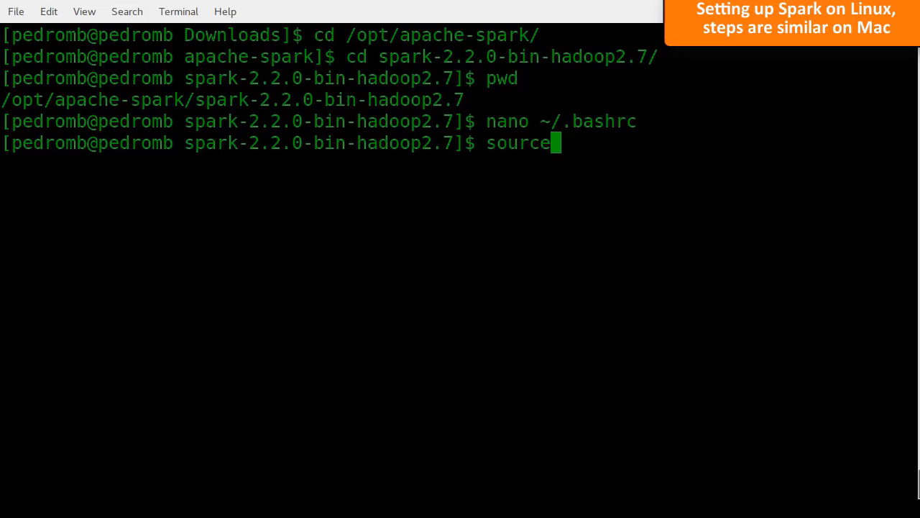
text(~/.)
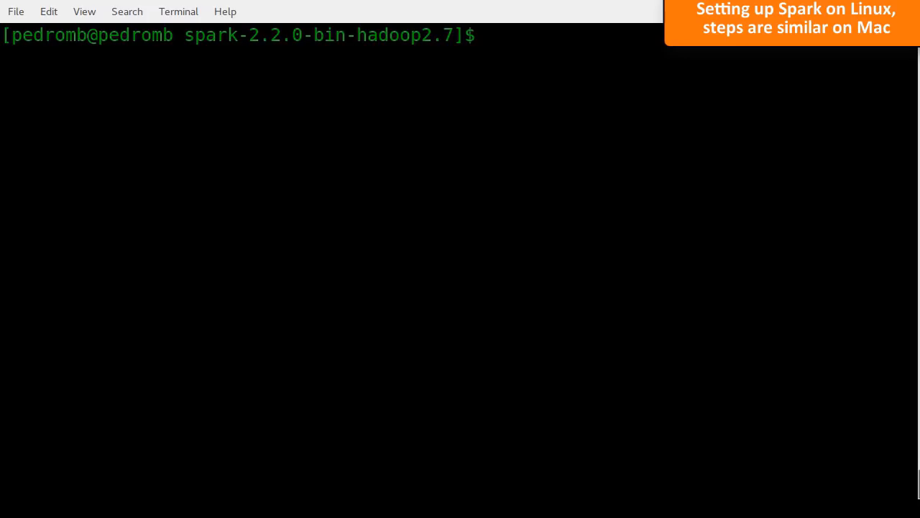
text(pyspark)
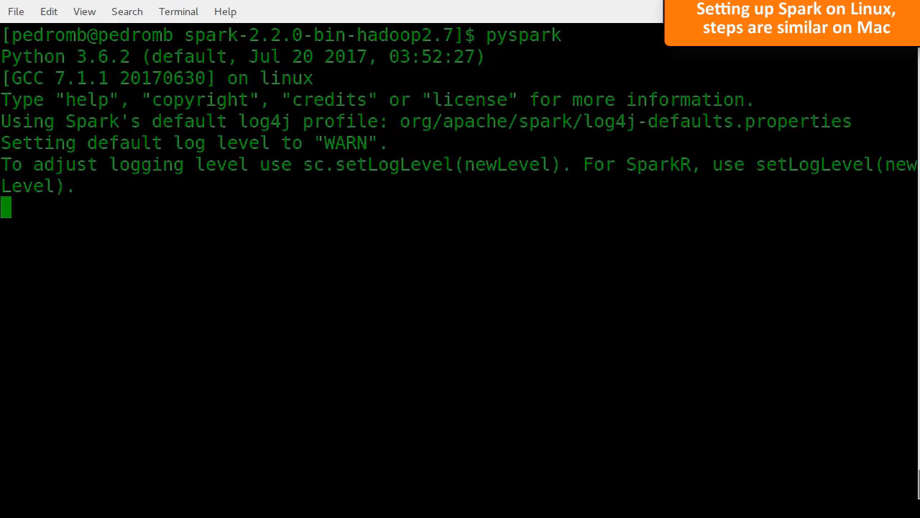
key(Return)
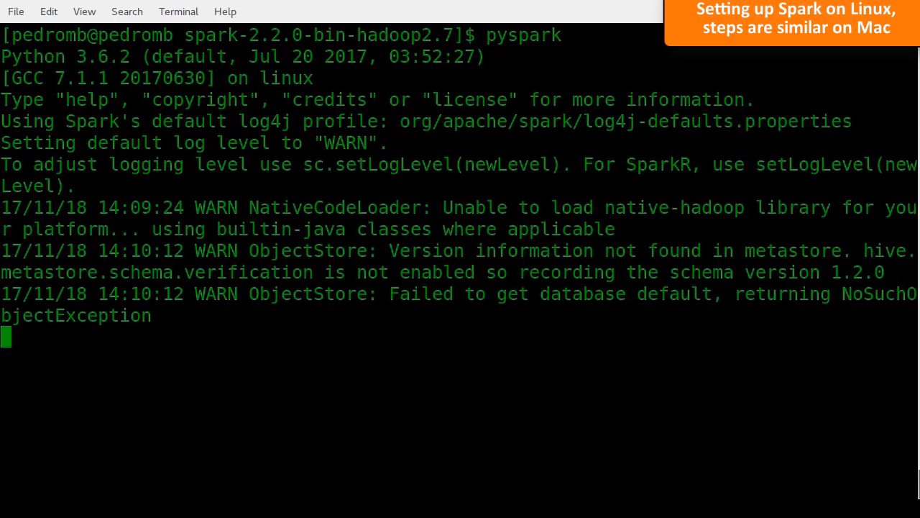
scroll(down, 3)
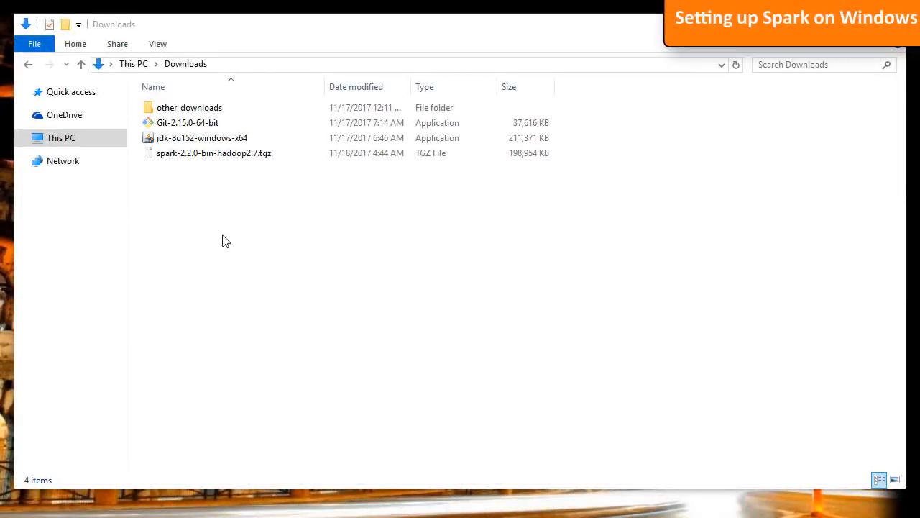
Unpack the Spark .tgz to a .tar with 7-Zip Extract Here
click(213, 152)
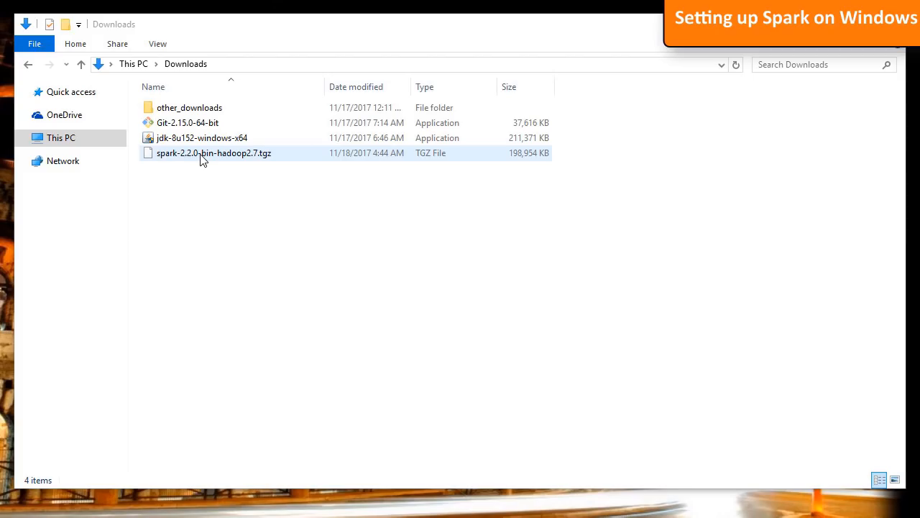
right_click(212, 153)
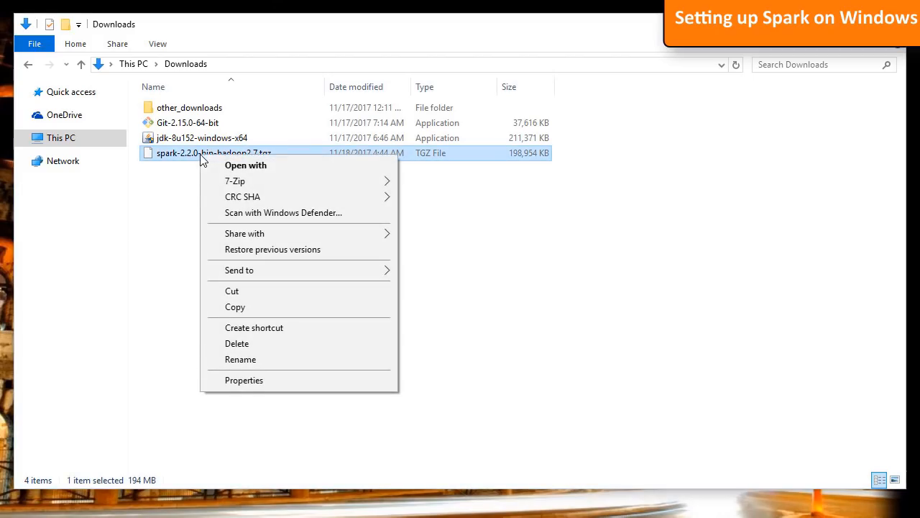
mouse_move(236, 181)
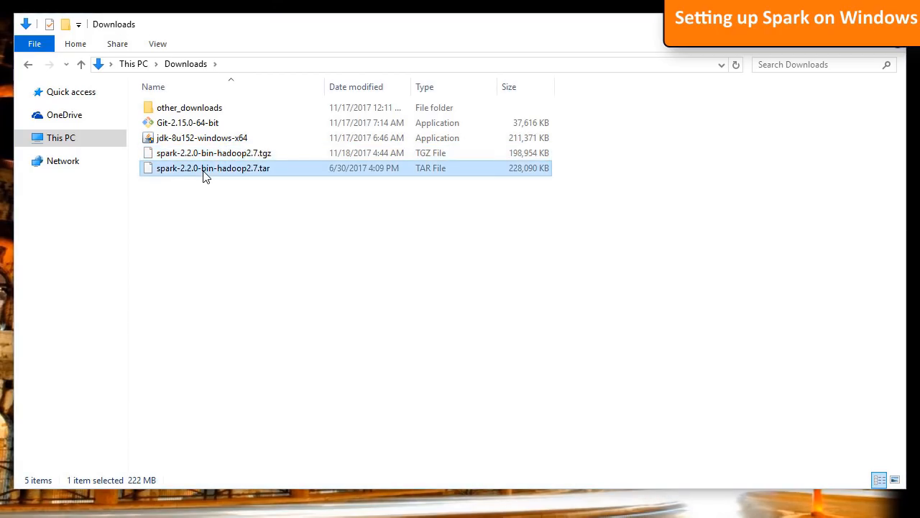
right_click(212, 167)
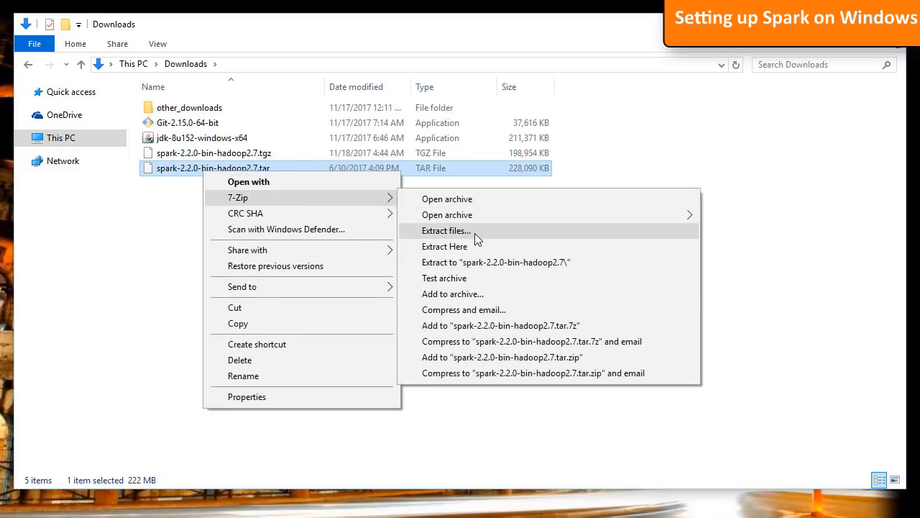
Extract the .tar archive into C:\apache-spark
click(446, 230)
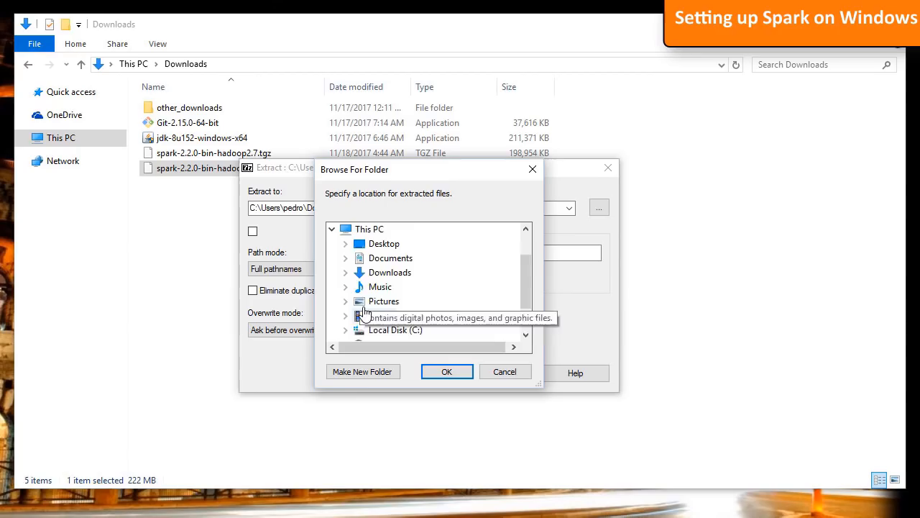
click(445, 371)
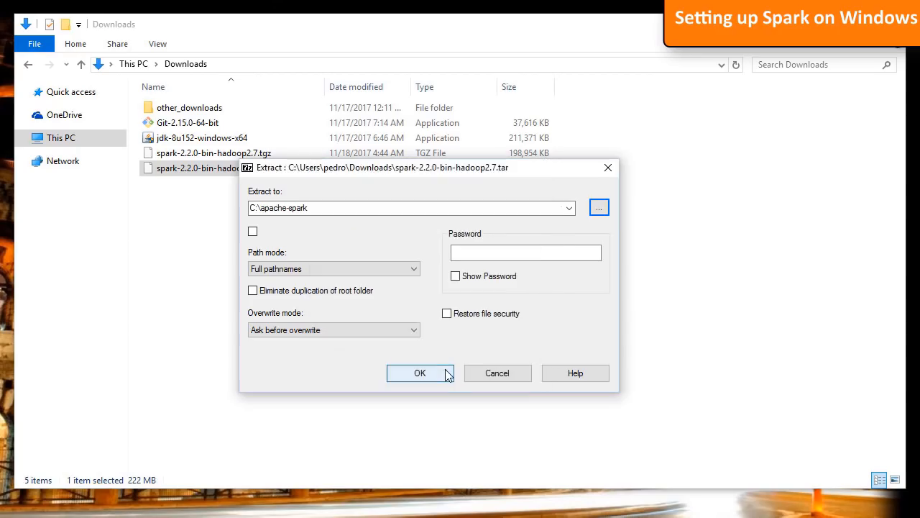
click(420, 372)
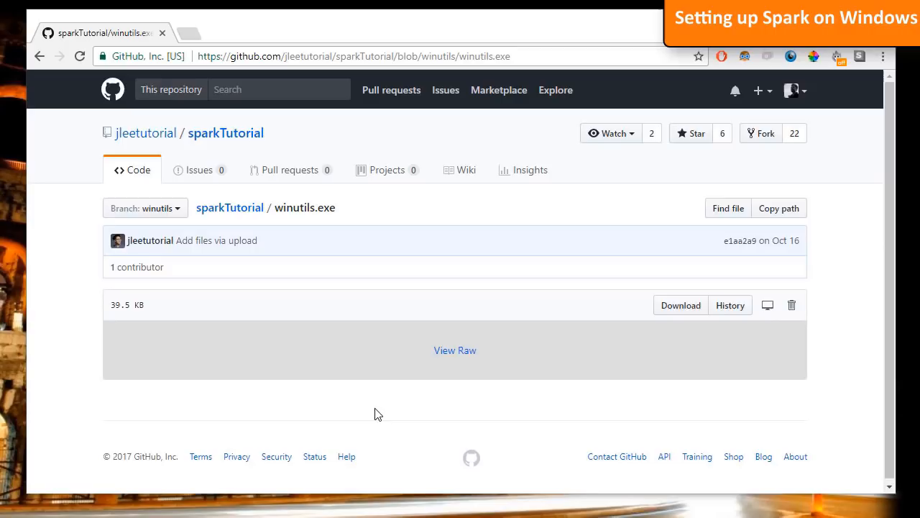
mouse_move(386, 423)
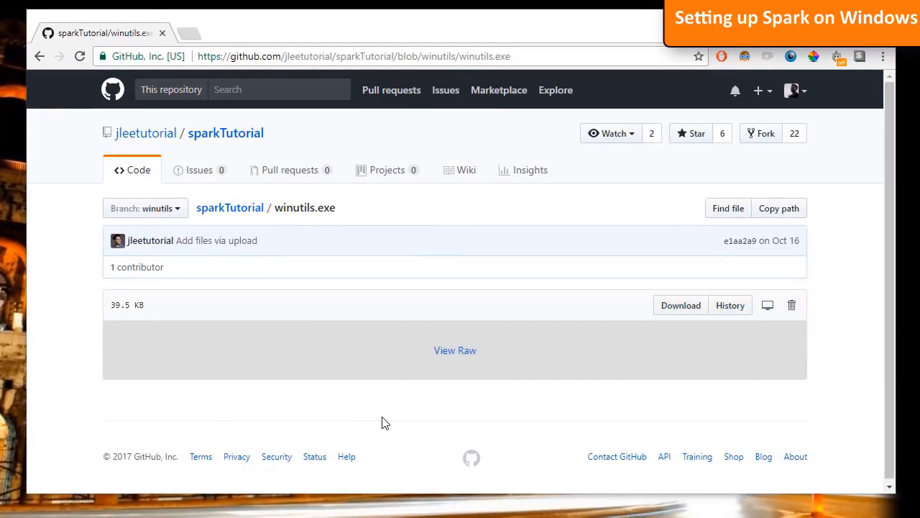
Download winutils.exe and save it into C:\hadoop\bin
click(680, 305)
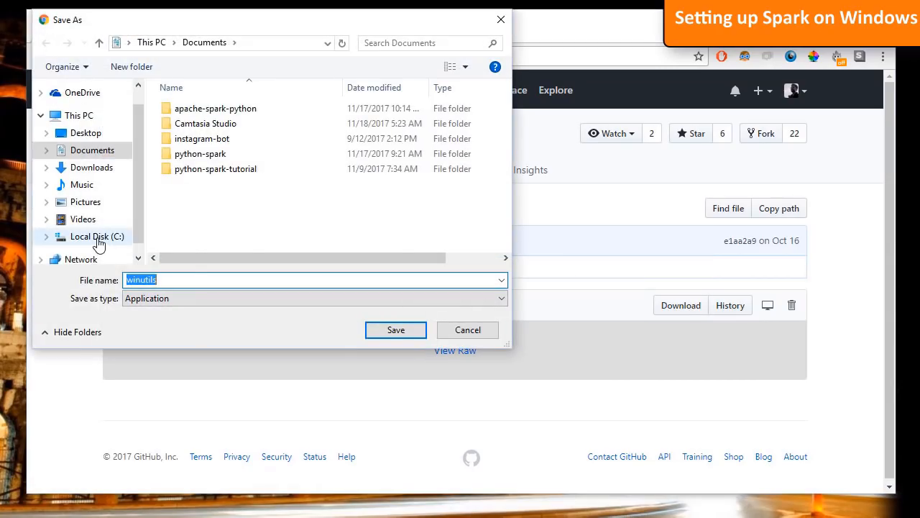
click(96, 235)
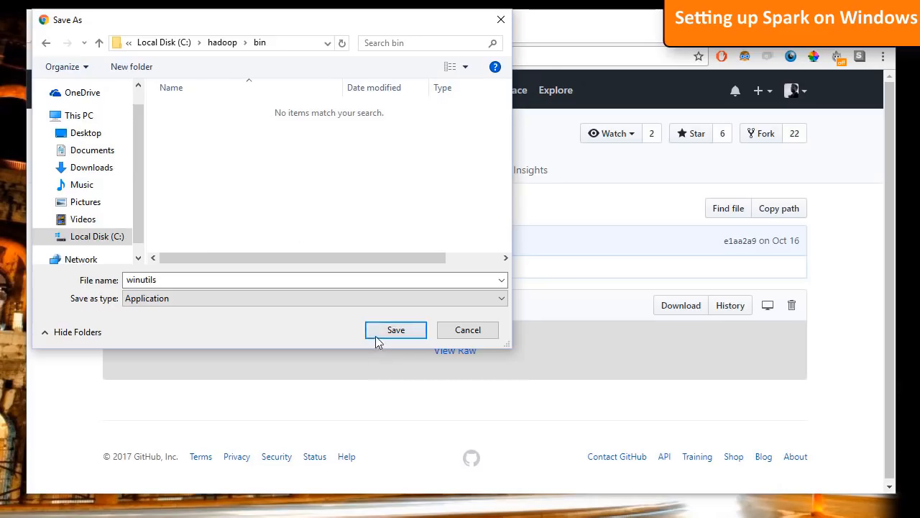
click(395, 329)
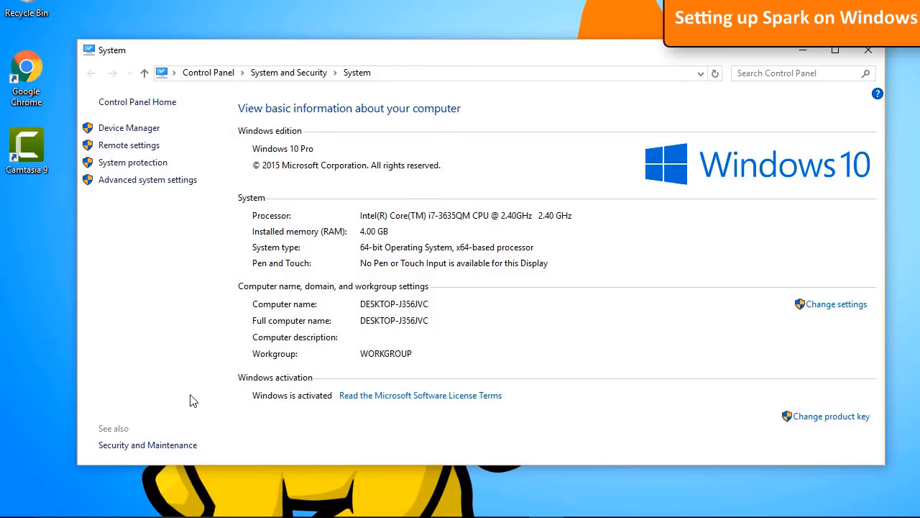
Reach the Environment Variables window through advanced system settings
click(146, 180)
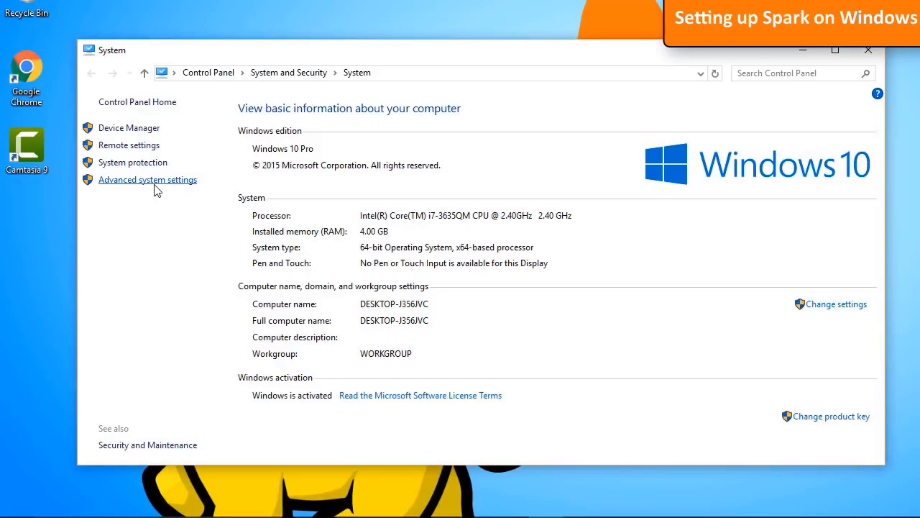
click(146, 178)
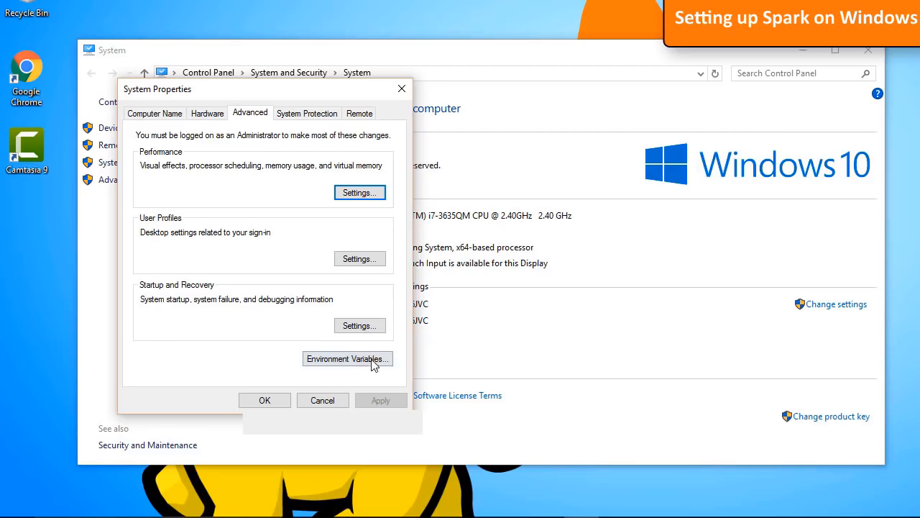
click(348, 360)
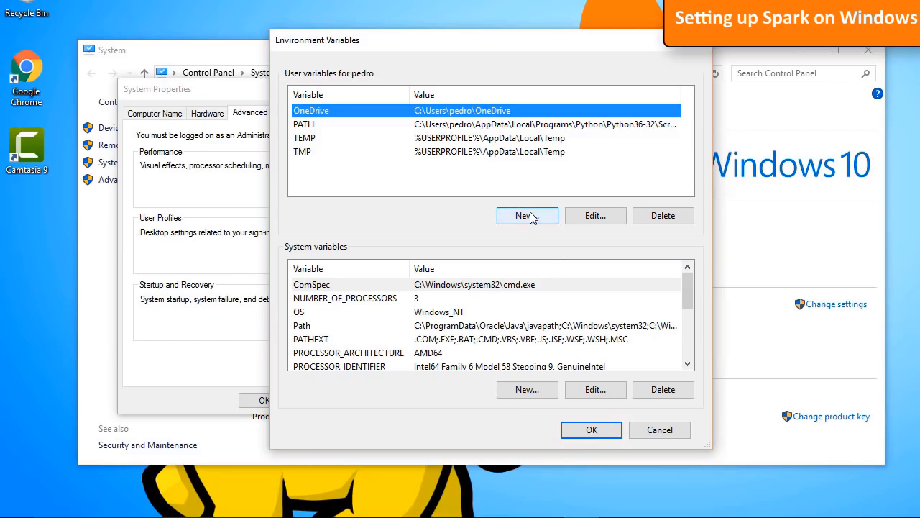
Create user variable HADOOP_HOME with value C:\hadoop via Browse Directory
text(HADOOP_HOME)
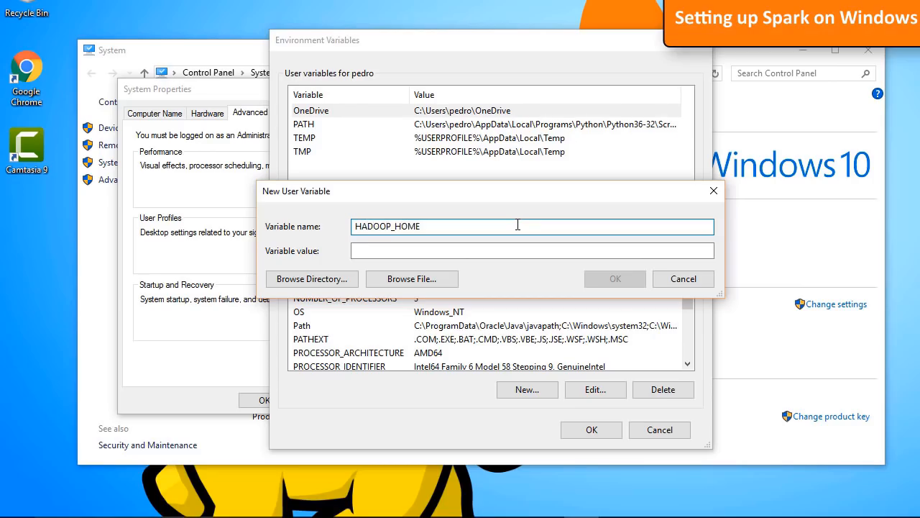
click(310, 279)
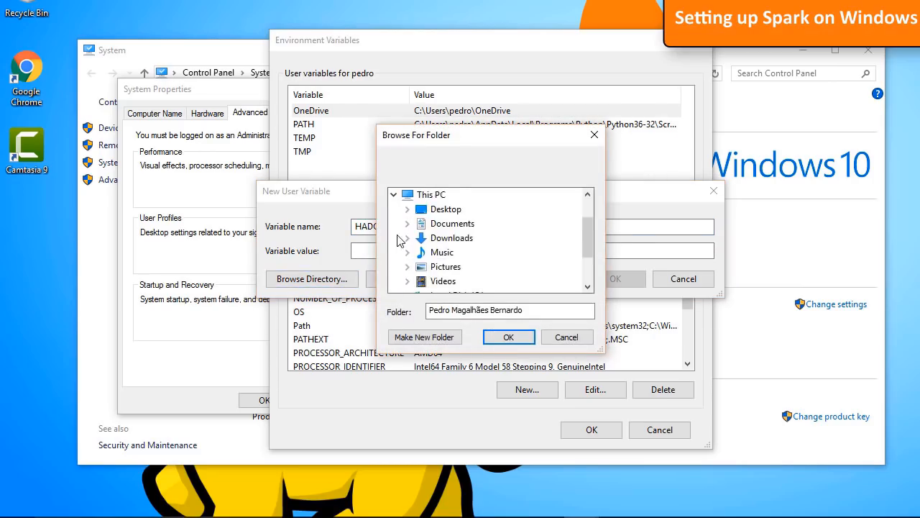
click(407, 196)
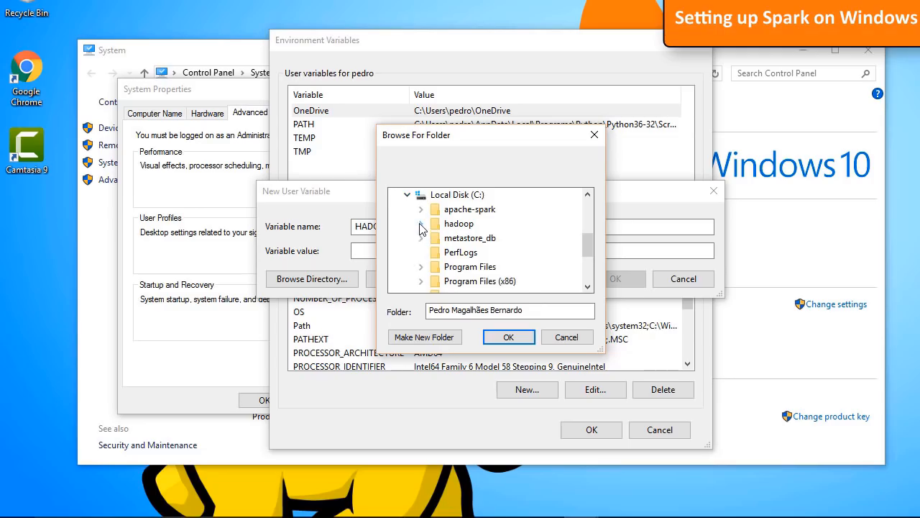
click(509, 337)
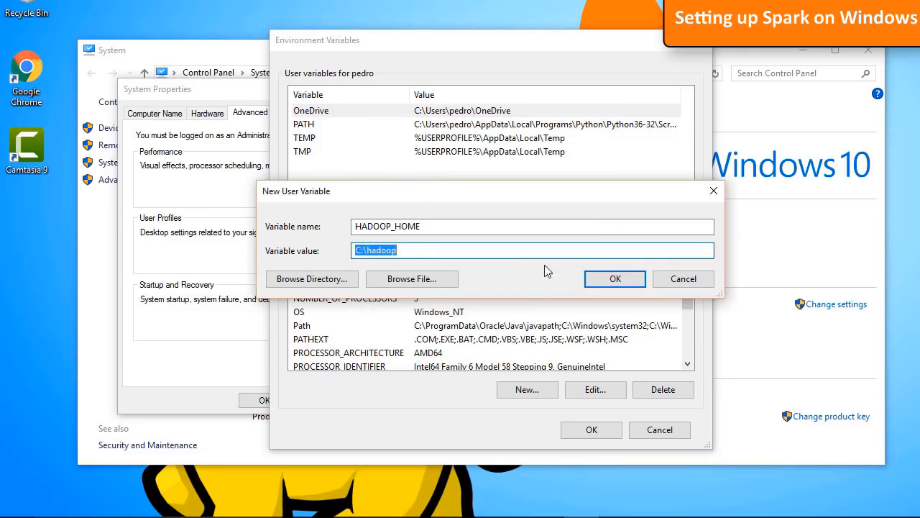
click(615, 279)
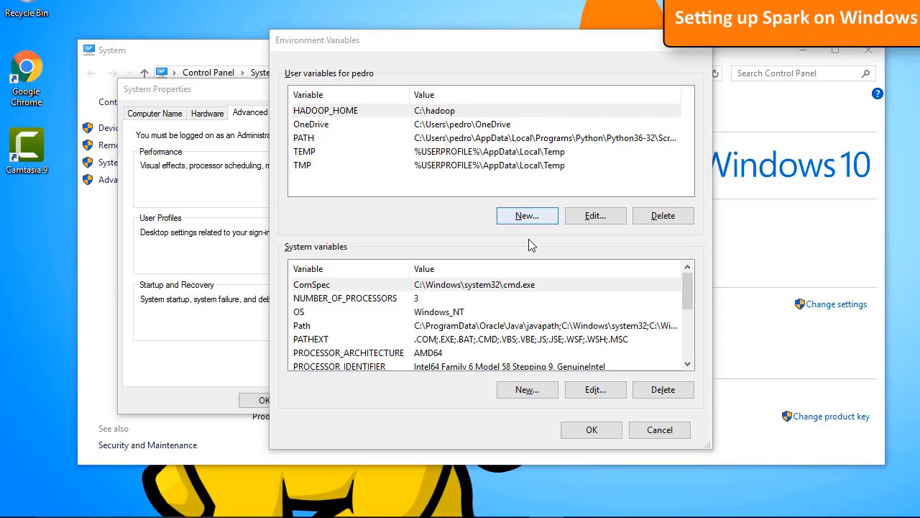
Create user variable SPARK_HOME pointing to C:\apache-spark\spark-2.2.0-bin-hadoop2.7
click(526, 215)
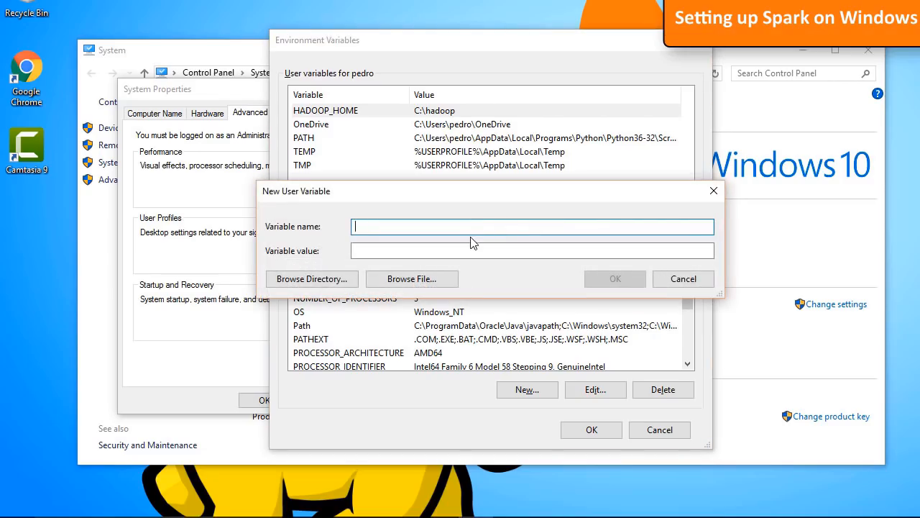
text(SPARK)
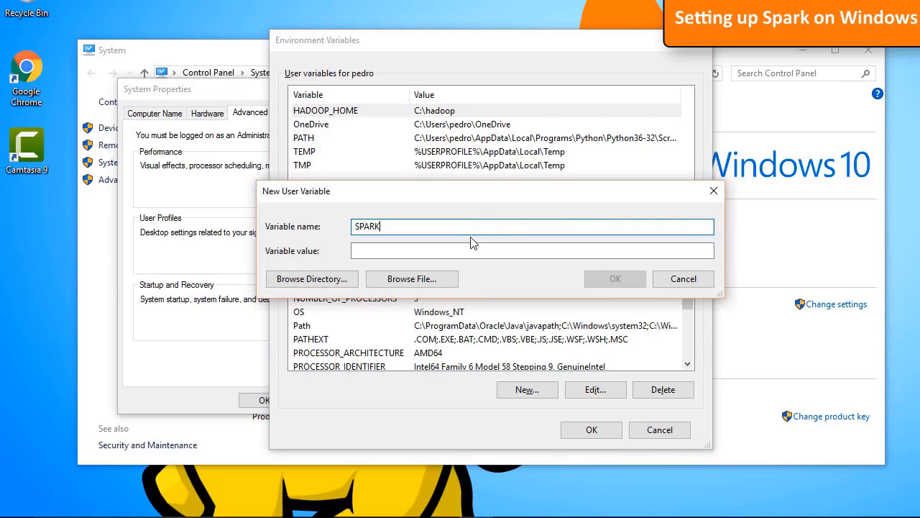
text(_HOME)
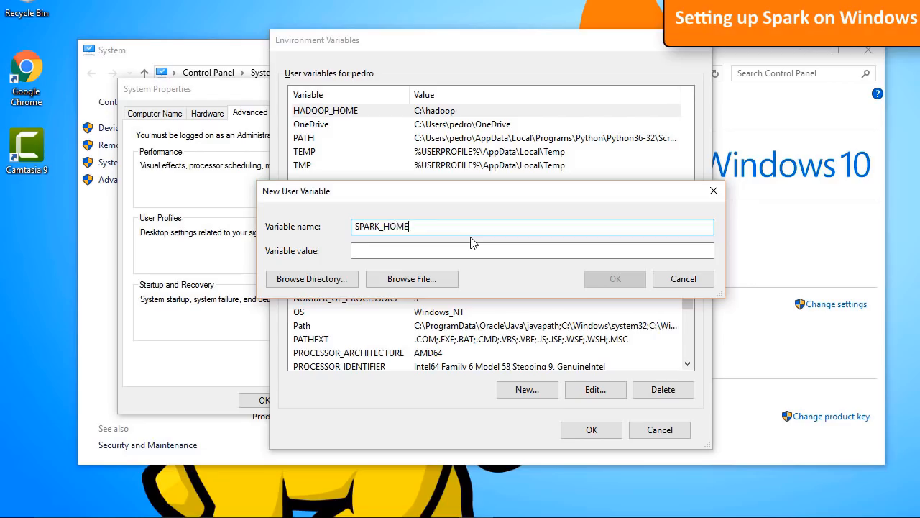
click(532, 251)
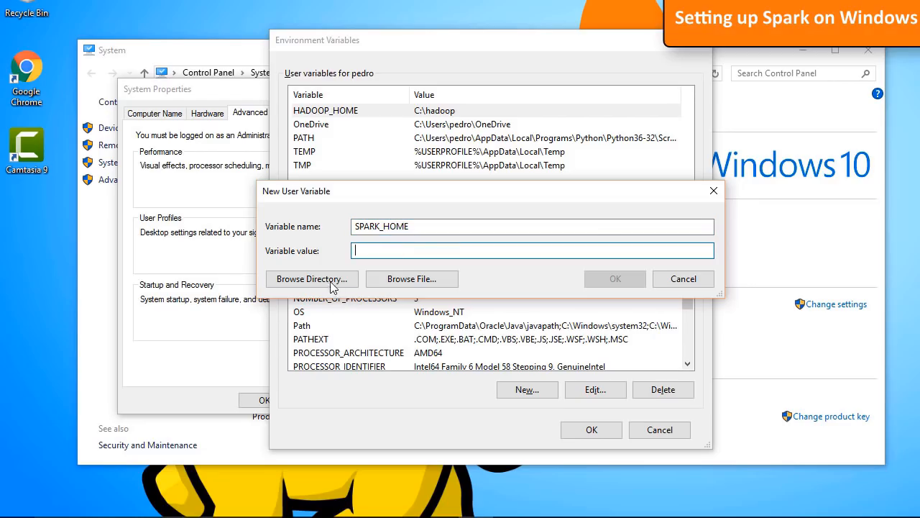
click(310, 279)
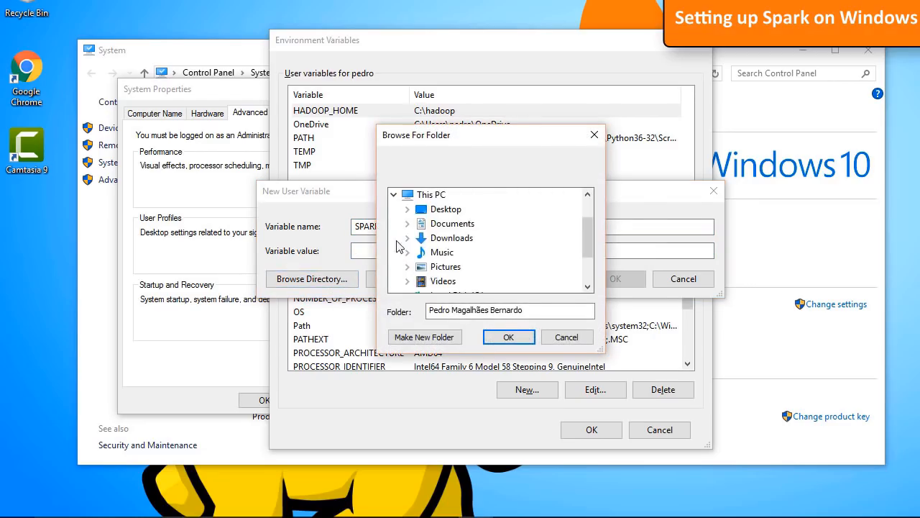
click(409, 194)
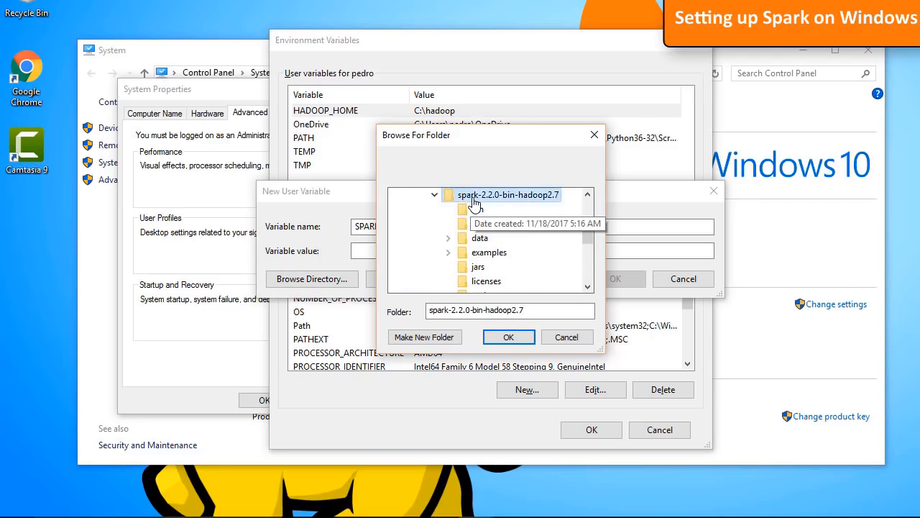
click(509, 336)
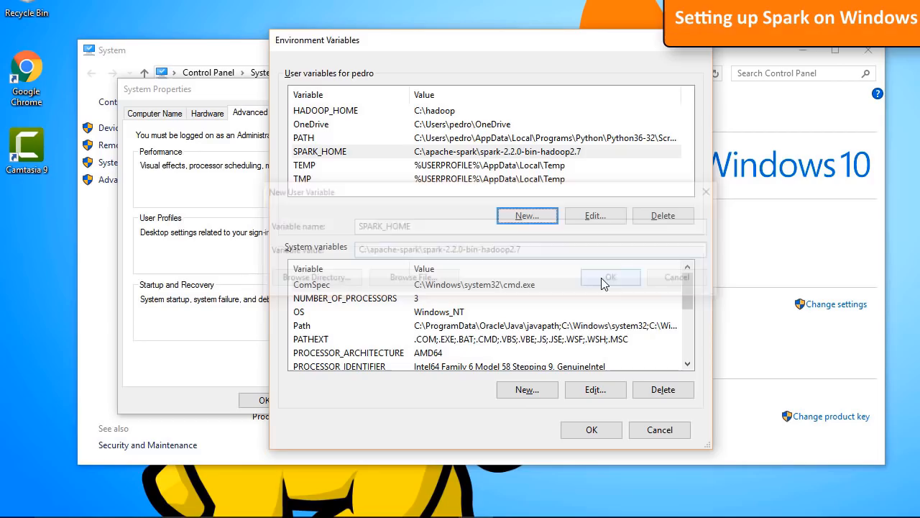
click(610, 276)
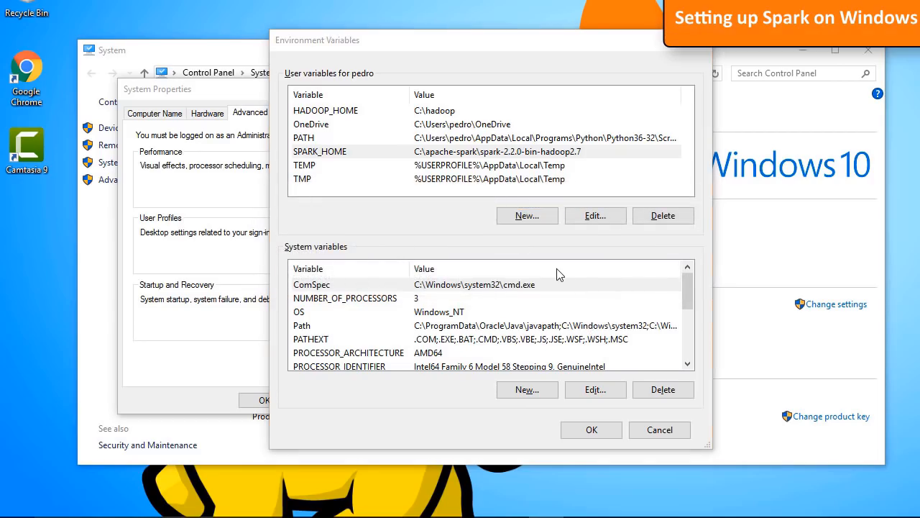
mouse_move(535, 265)
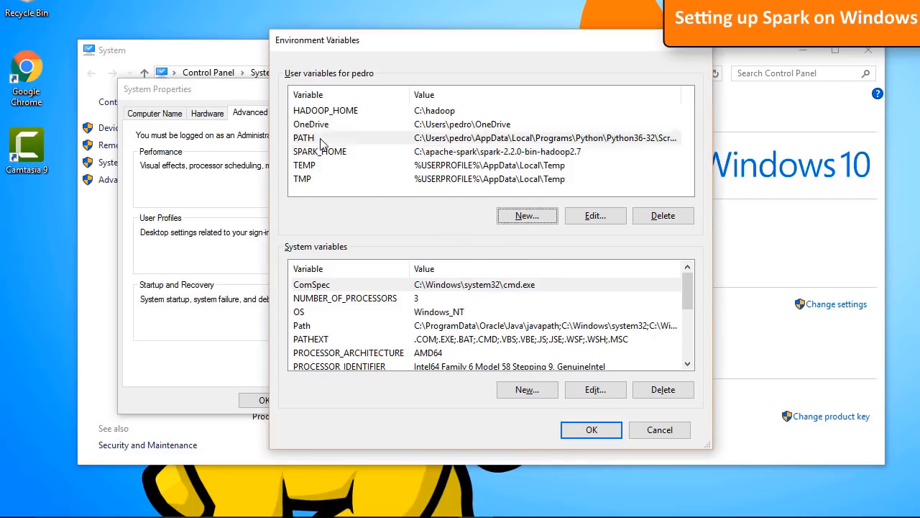
Edit the user Path variable and add a new entry %HADOOP_HOME%\bin
click(303, 138)
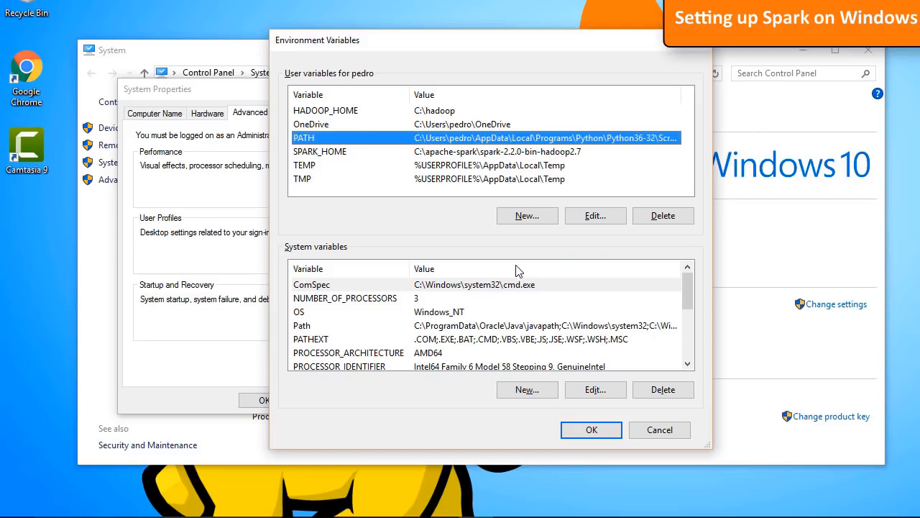
click(595, 216)
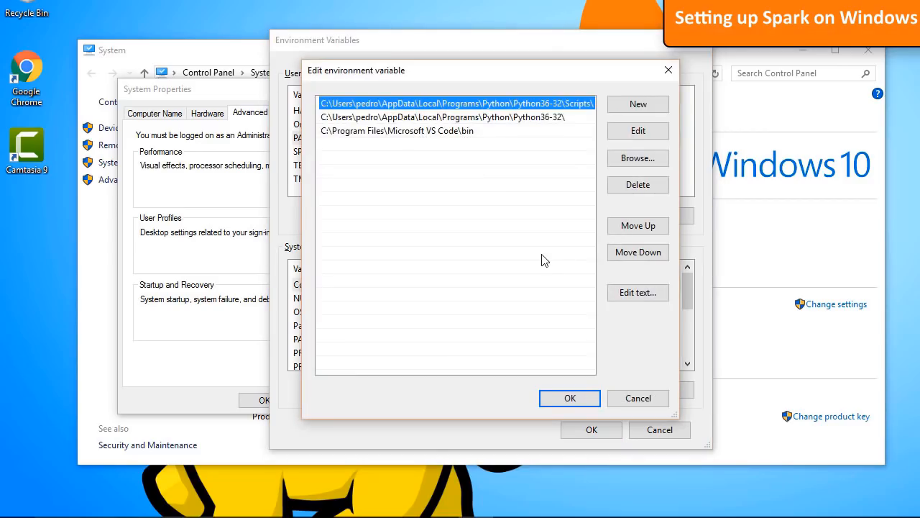
mouse_move(638, 104)
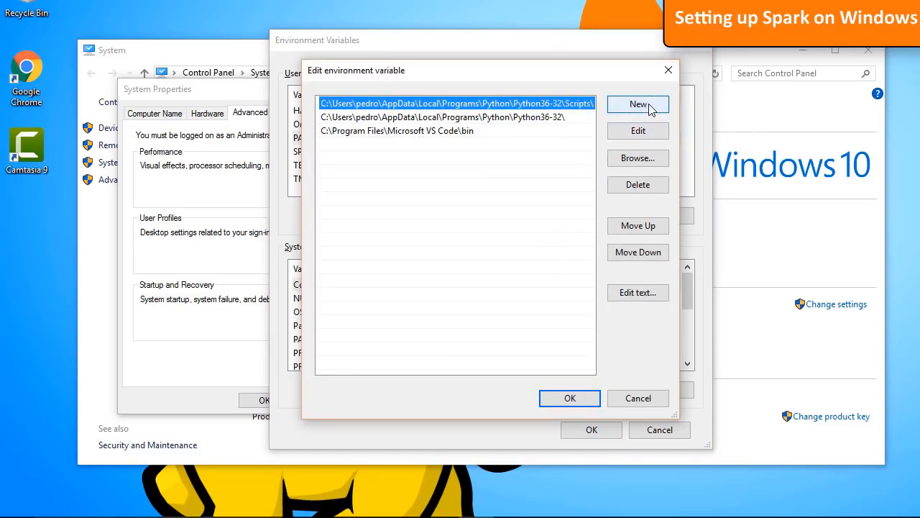
click(638, 104)
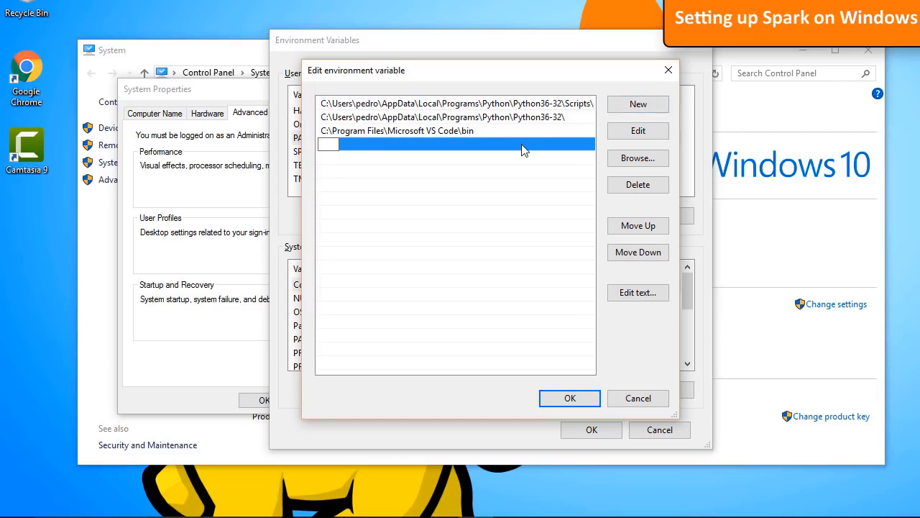
text(%HADOOP_HOME%)
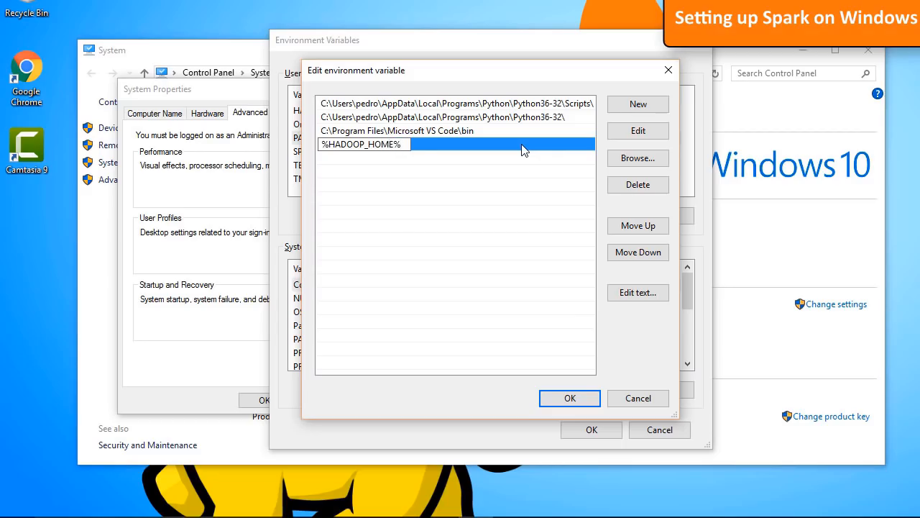
text(\)
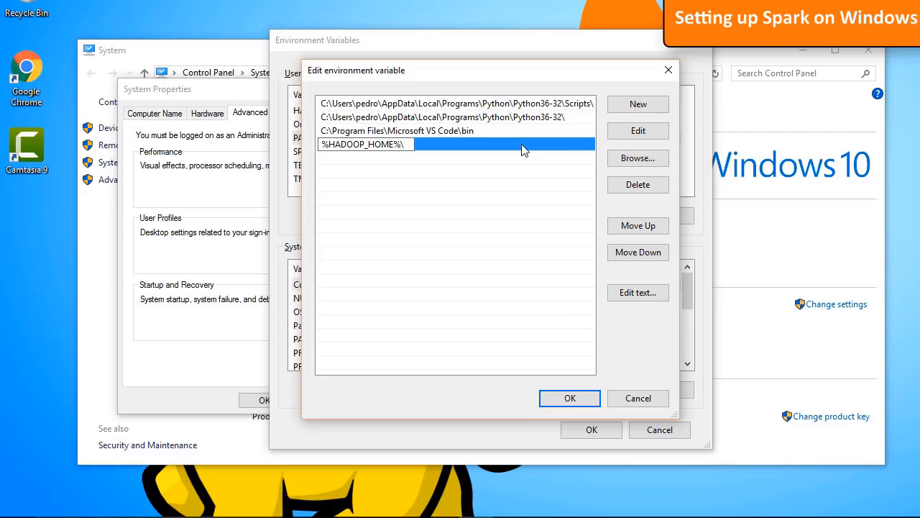
text(bin)
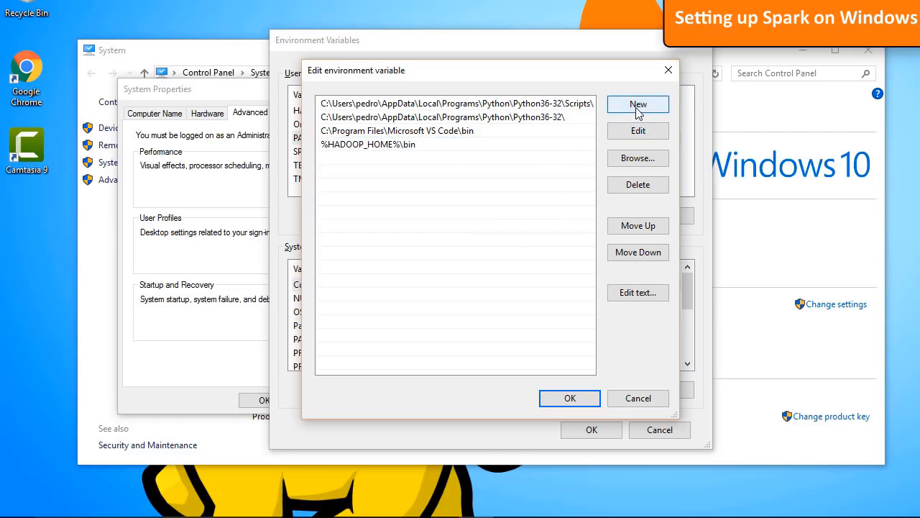
Add a second entry %SPARK_HOME%\bin and save the environment variable changes
click(638, 103)
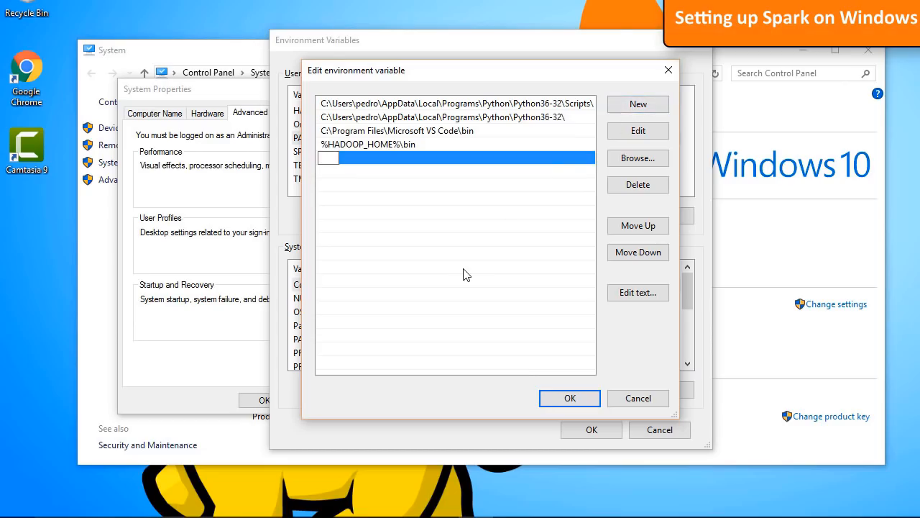
text(%)
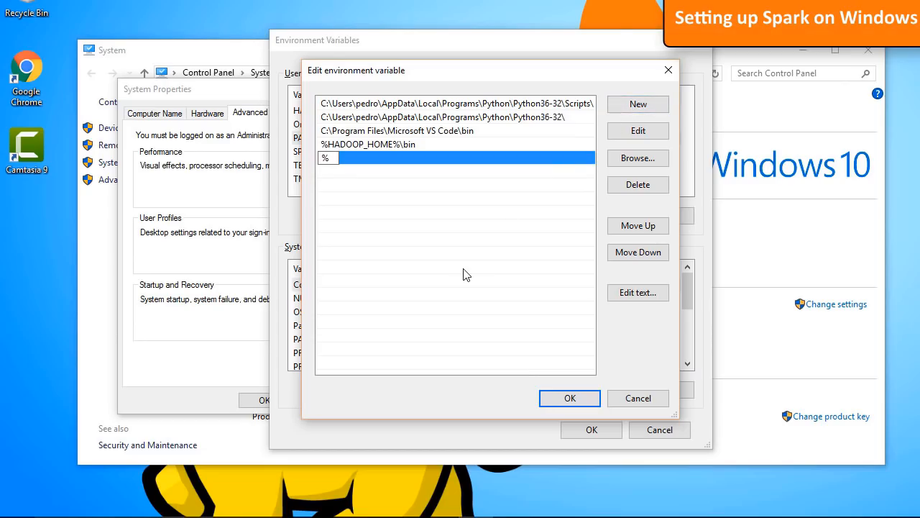
text(SPARK_)
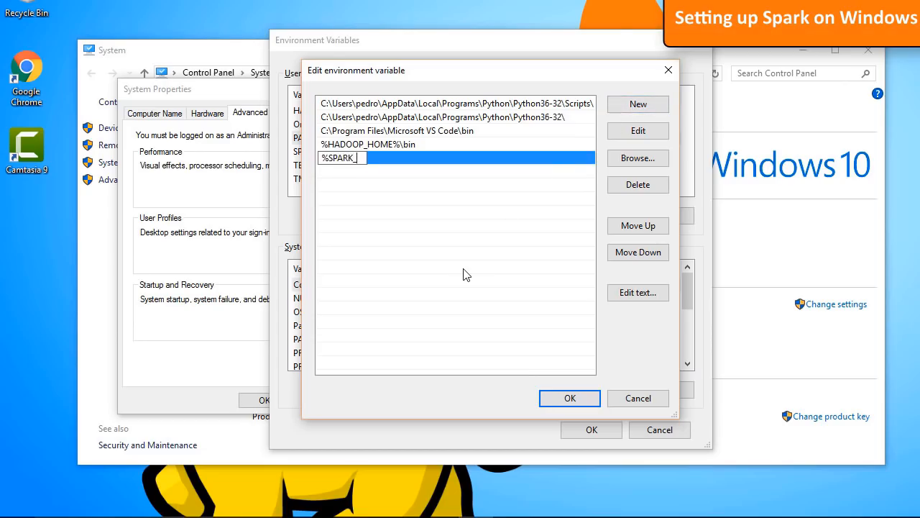
text(HOME)
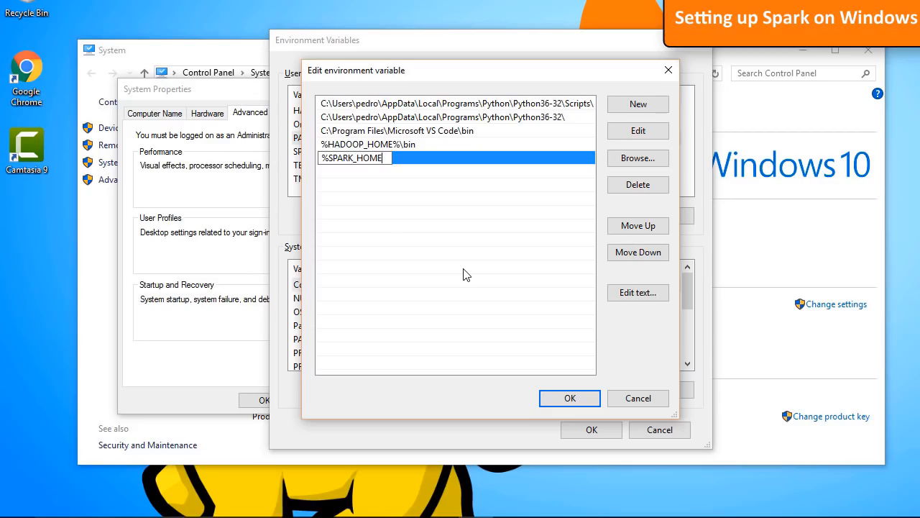
text(\bin)
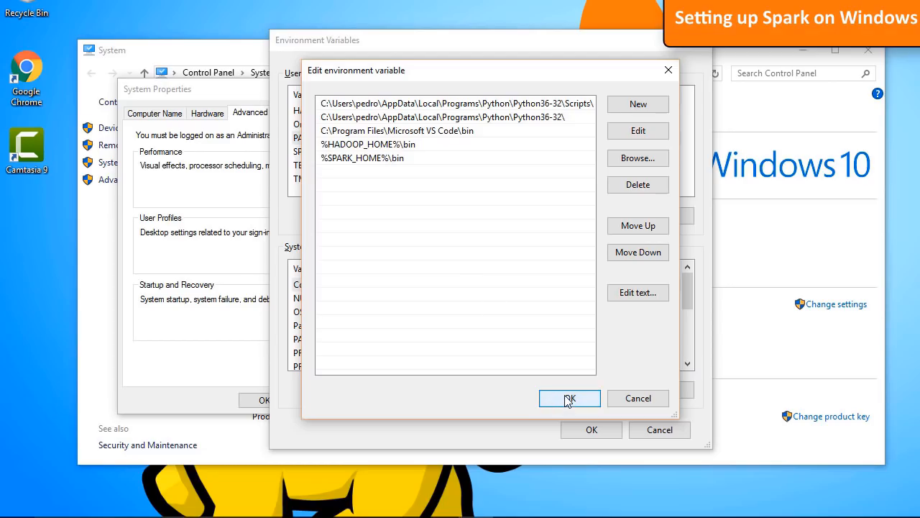
click(570, 398)
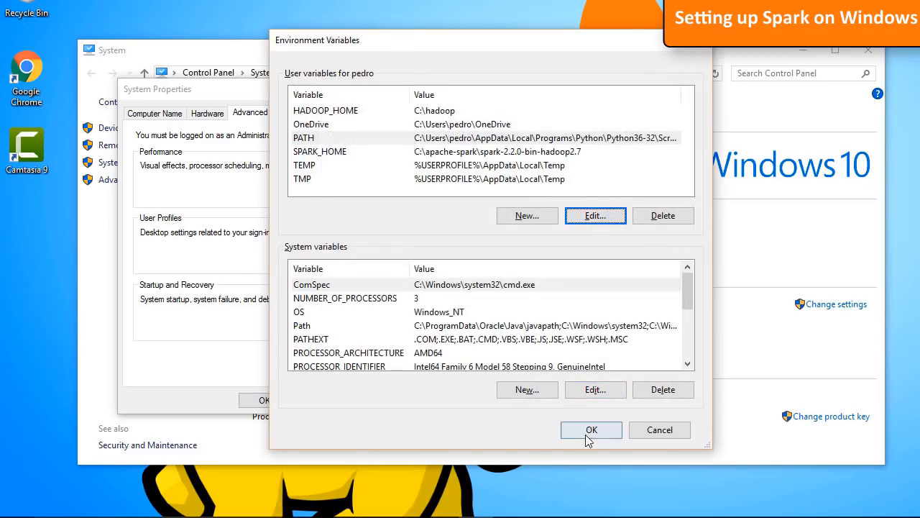
click(591, 428)
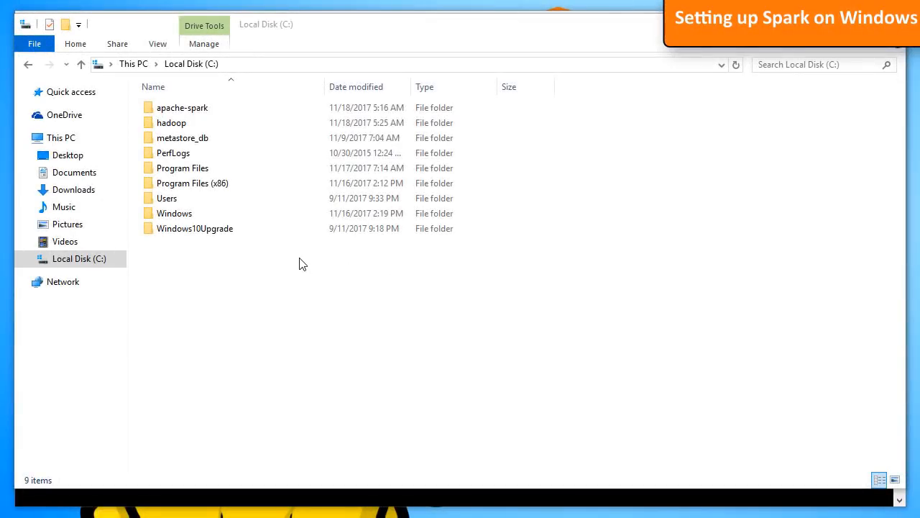
Create a new folder named tmp on the C: drive and go into it
right_click(302, 261)
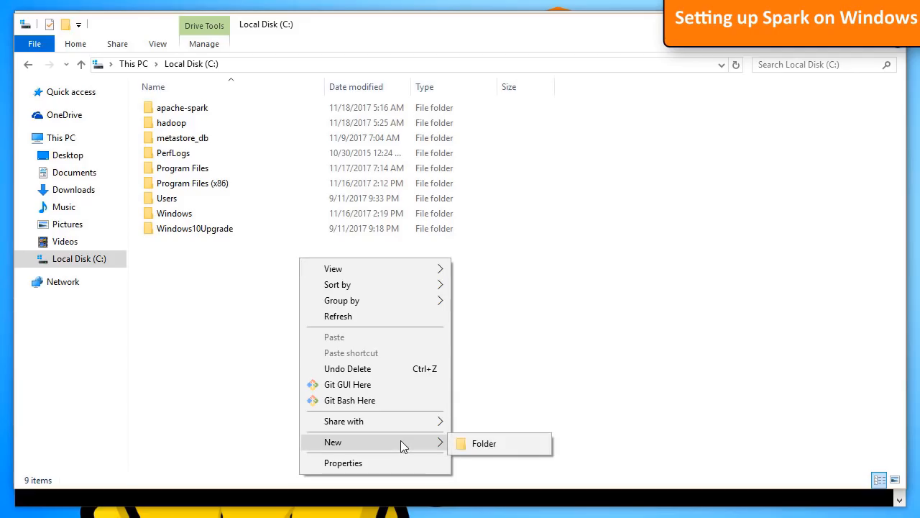
click(483, 443)
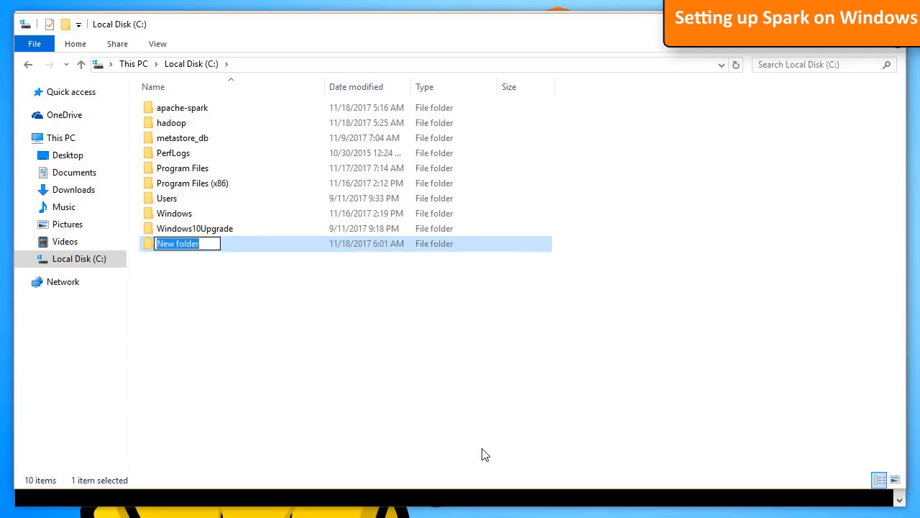
text(tmp)
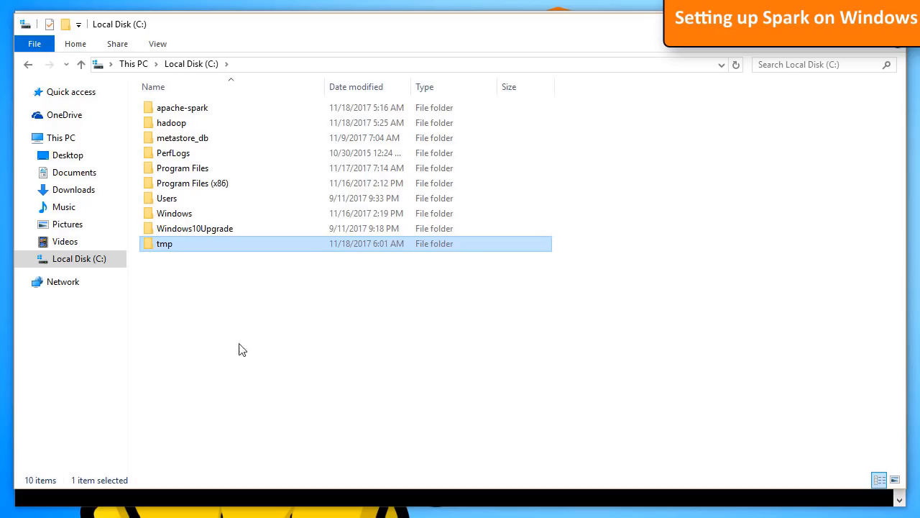
double_click(164, 243)
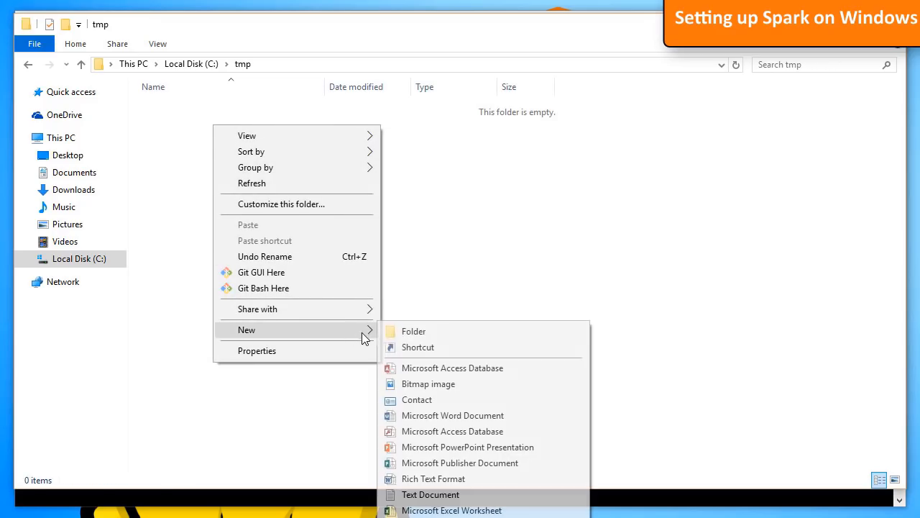
Create a subfolder named hive inside C:\tmp
click(414, 330)
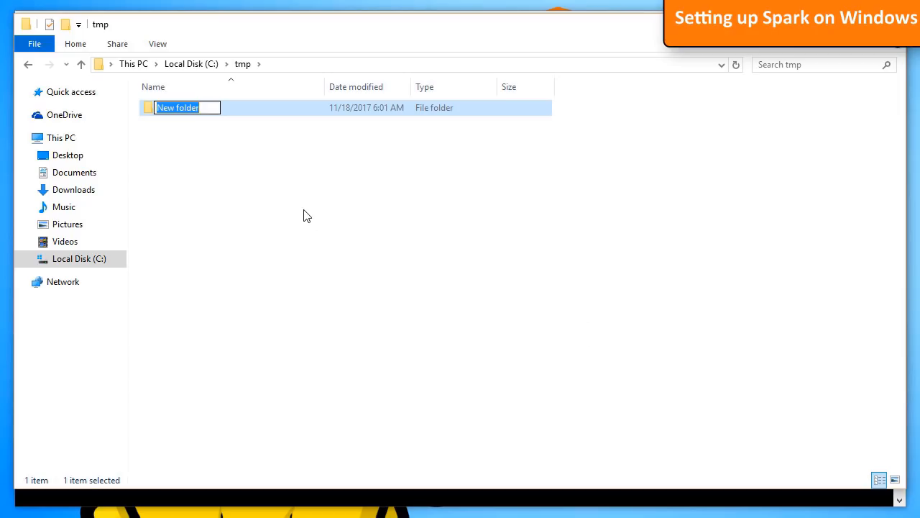
text(hive)
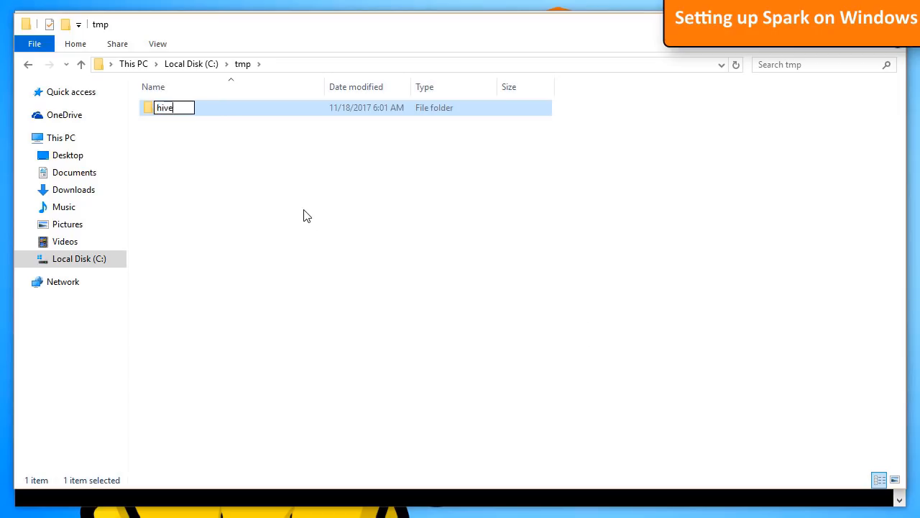
key(Enter)
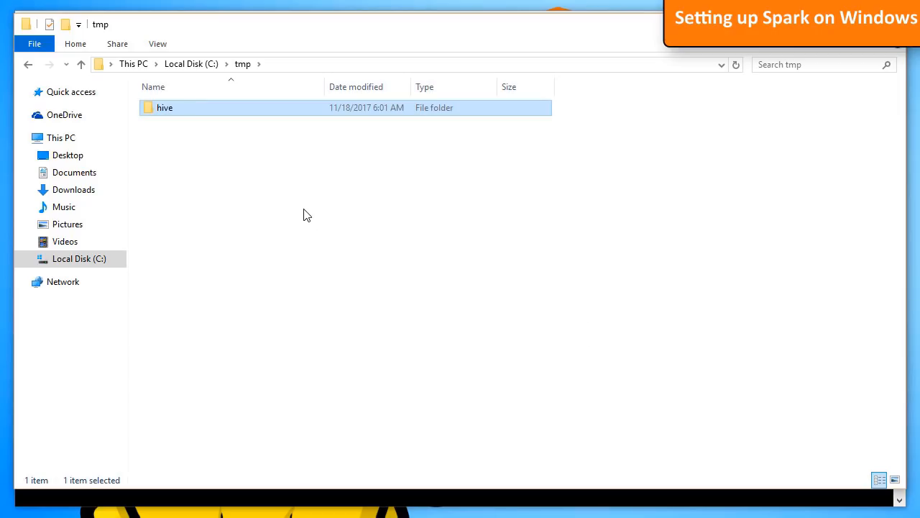
mouse_move(707, 176)
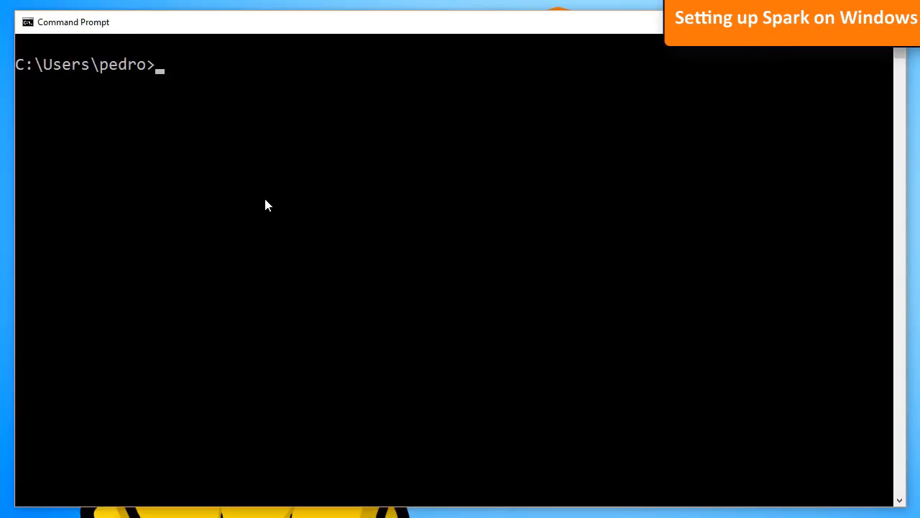
Run winutils chmod 777 c:\tmp\hive, then launch pyspark at the prompt
text(win)
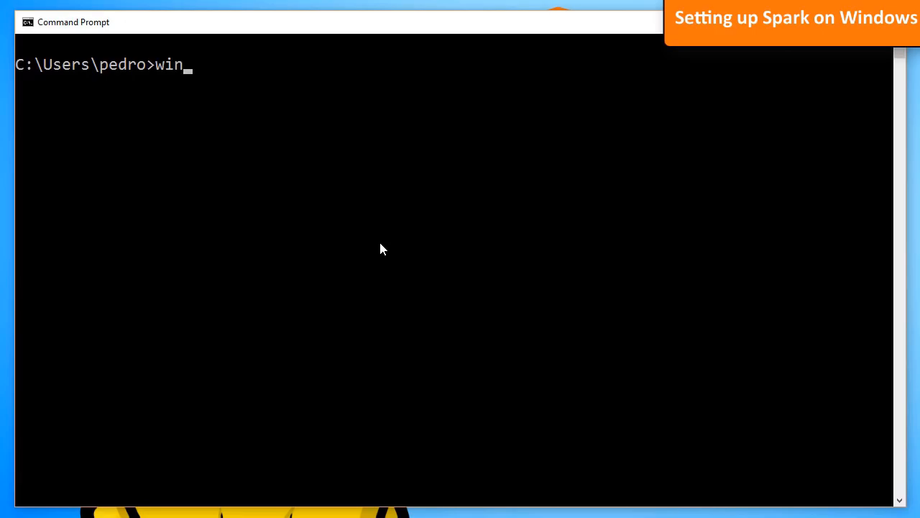
text(utils c)
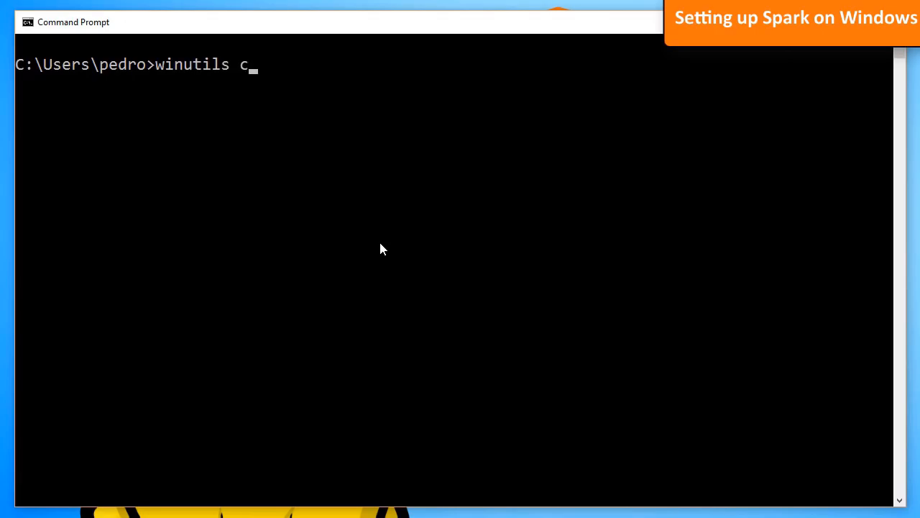
text(hmod 777 c:)
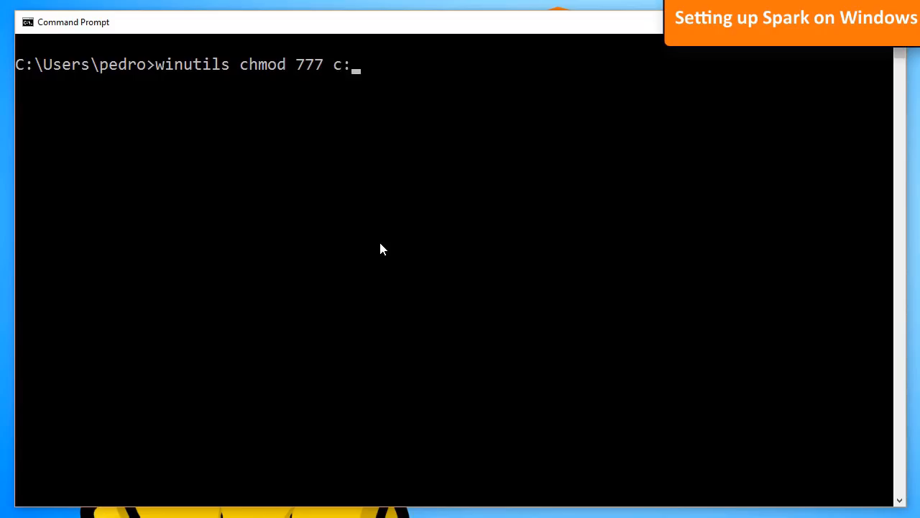
text(\)
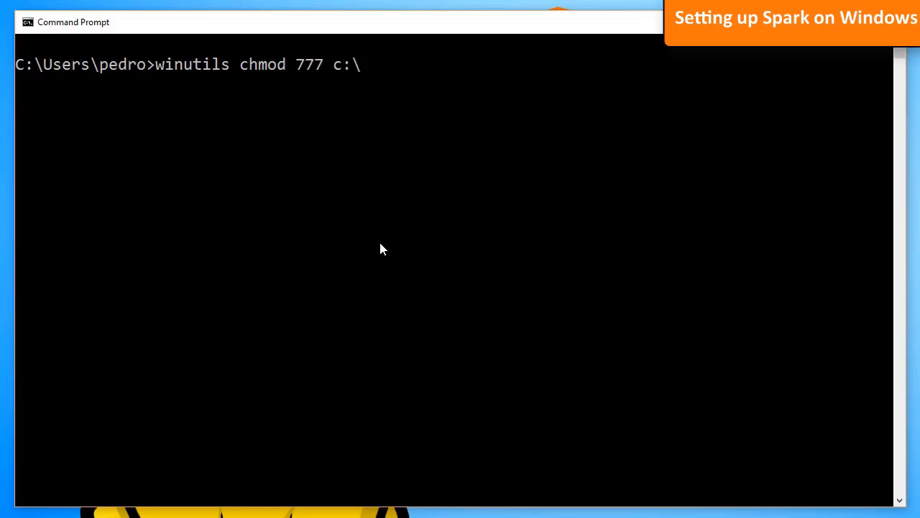
text(tmp\hive)
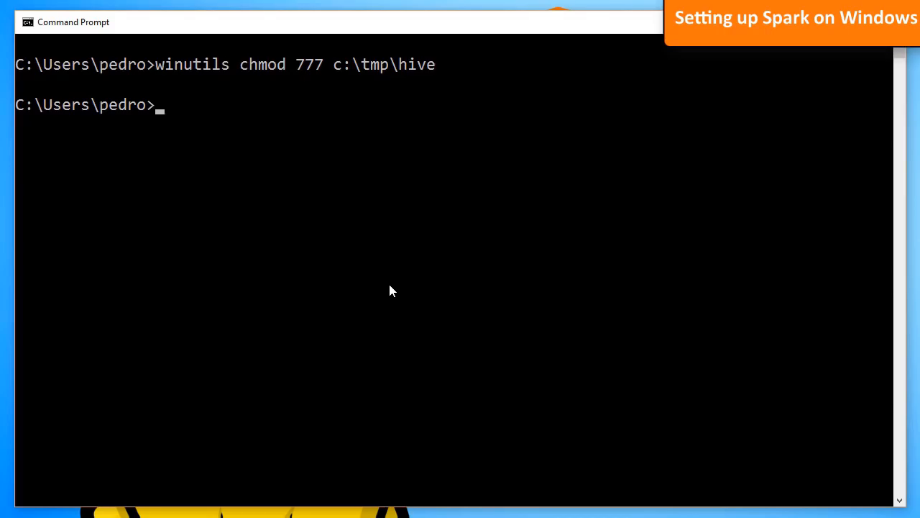
text(pyspark)
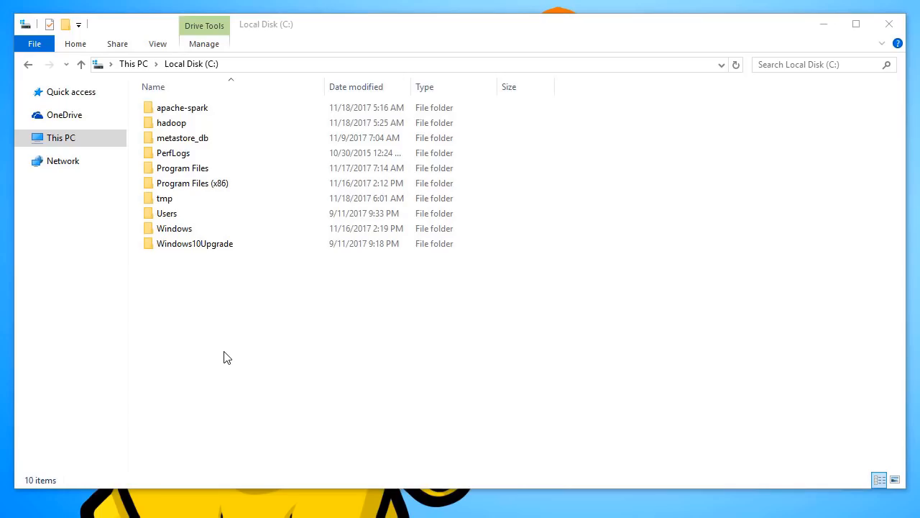
mouse_move(250, 339)
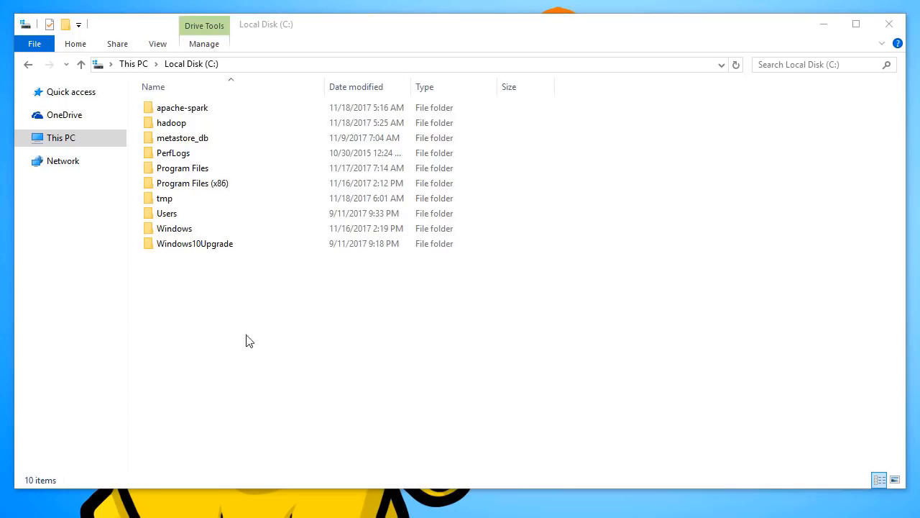
Navigate into C:\apache-spark\spark-2.2.0-bin-hadoop2.7\conf
double_click(181, 106)
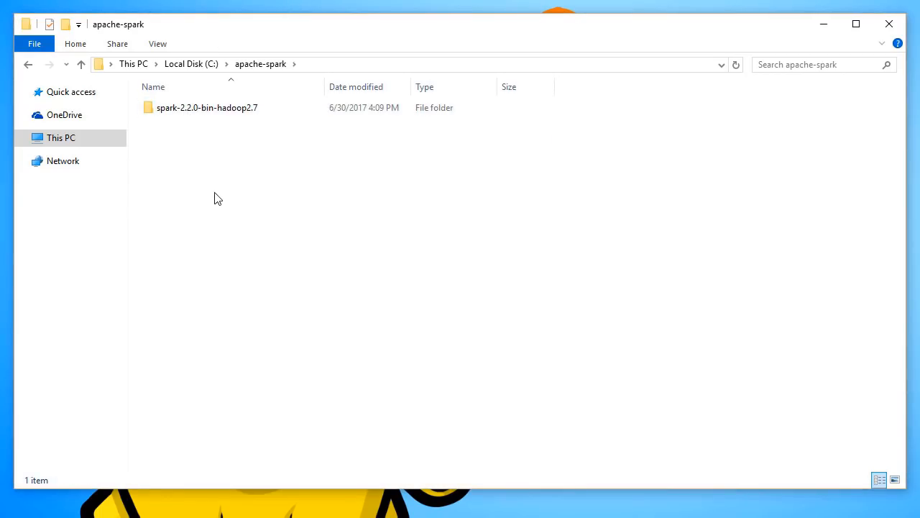
double_click(207, 107)
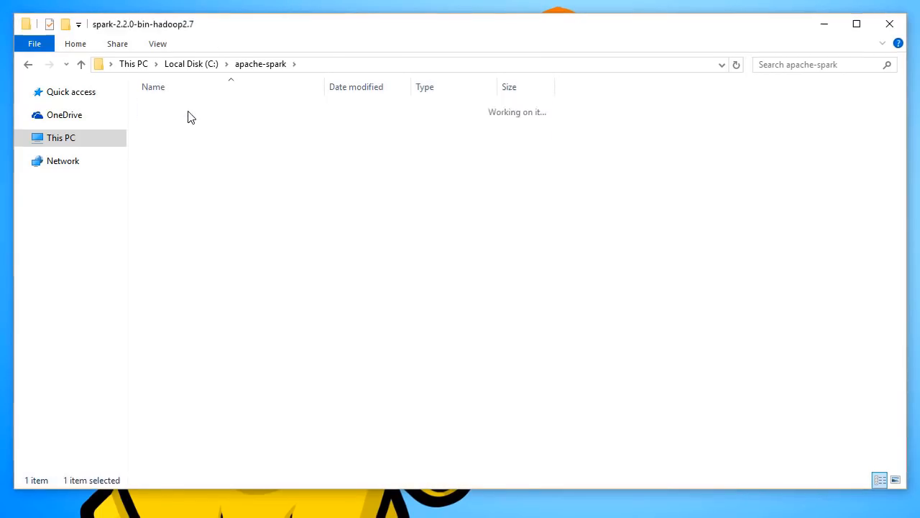
double_click(165, 86)
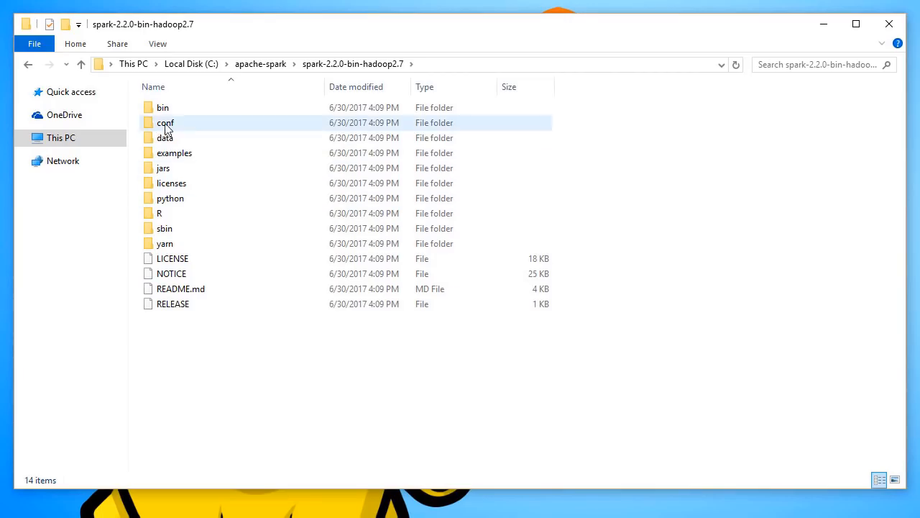
double_click(165, 122)
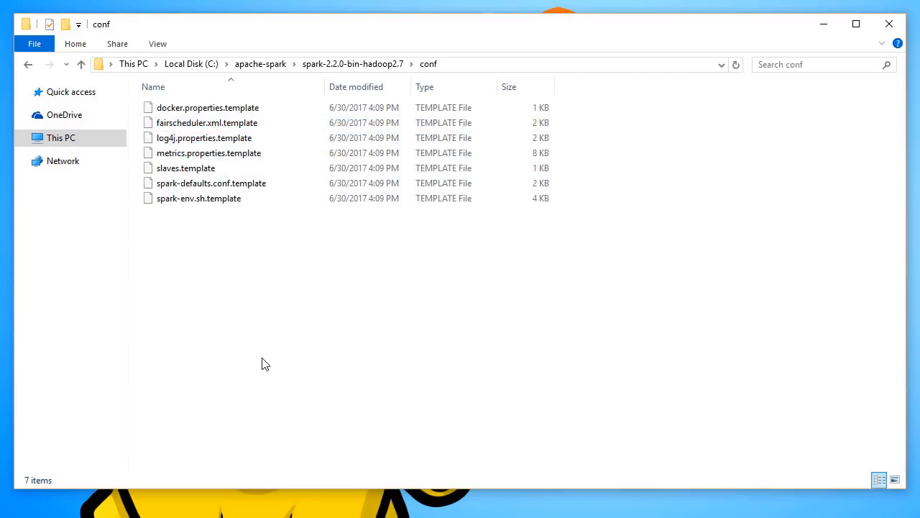
Copy log4j.properties.template and rename the copy to log4j.properties, accepting the extension change
click(204, 138)
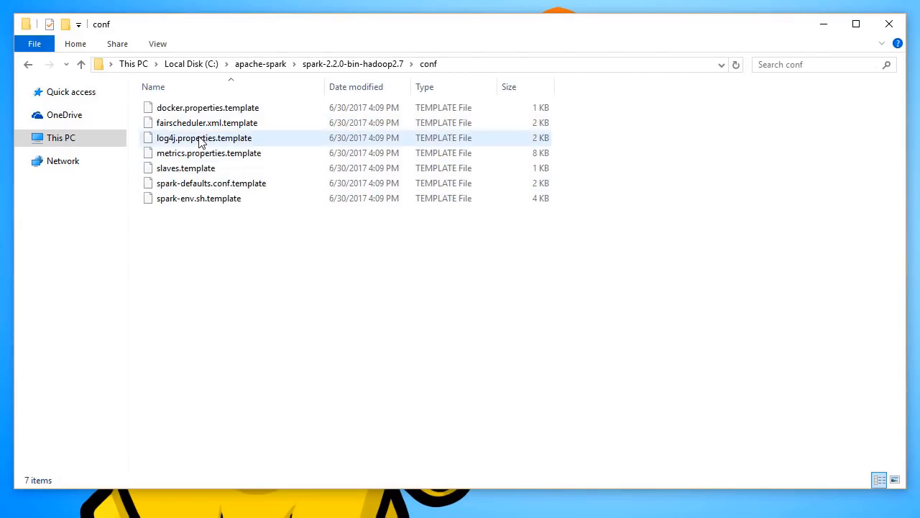
right_click(204, 138)
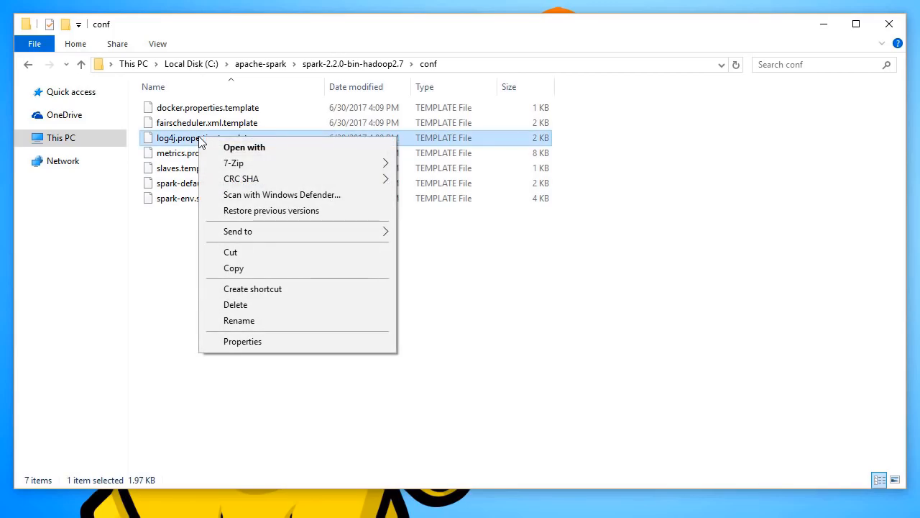
click(247, 269)
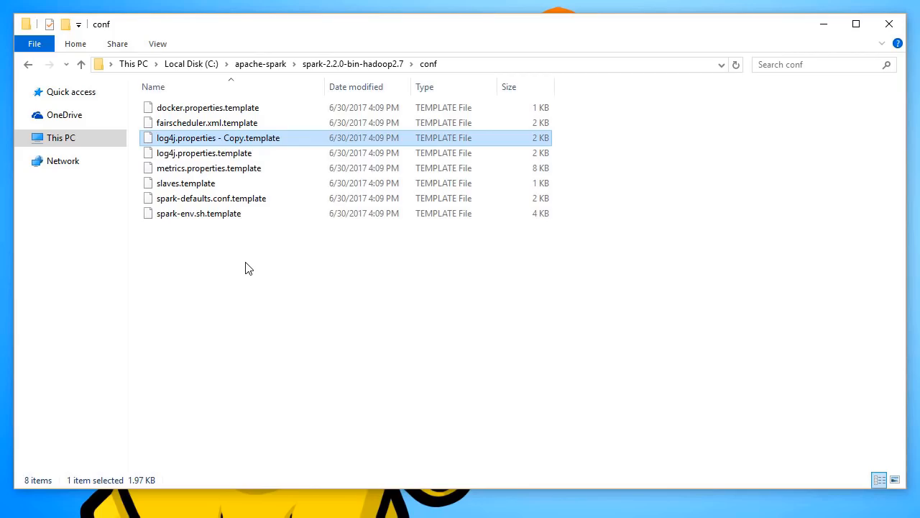
right_click(218, 138)
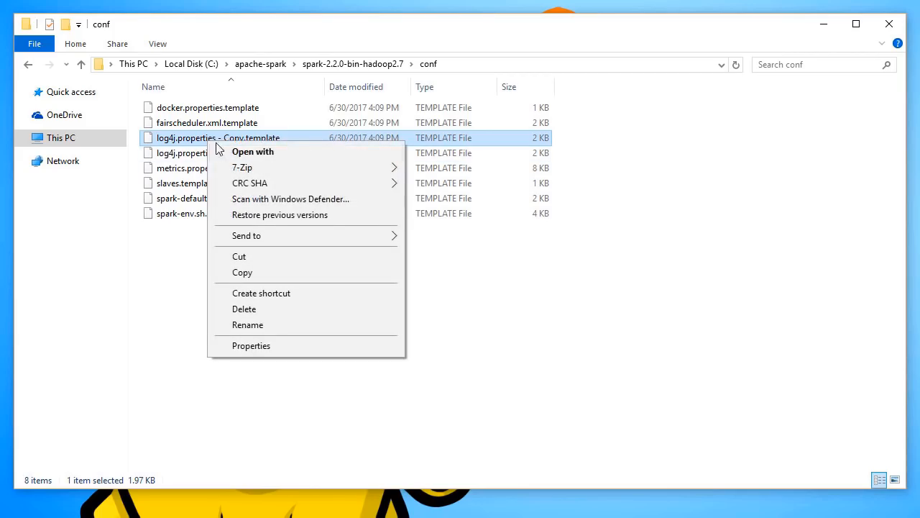
click(247, 325)
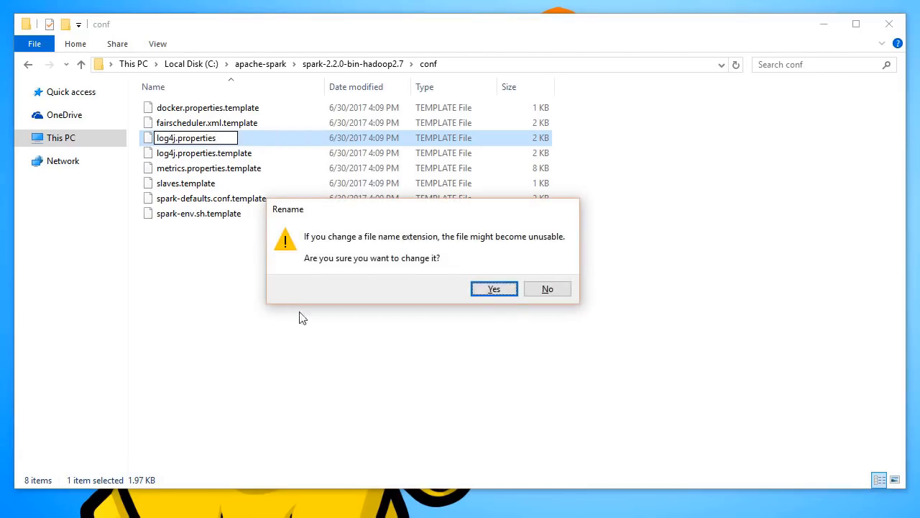
click(494, 288)
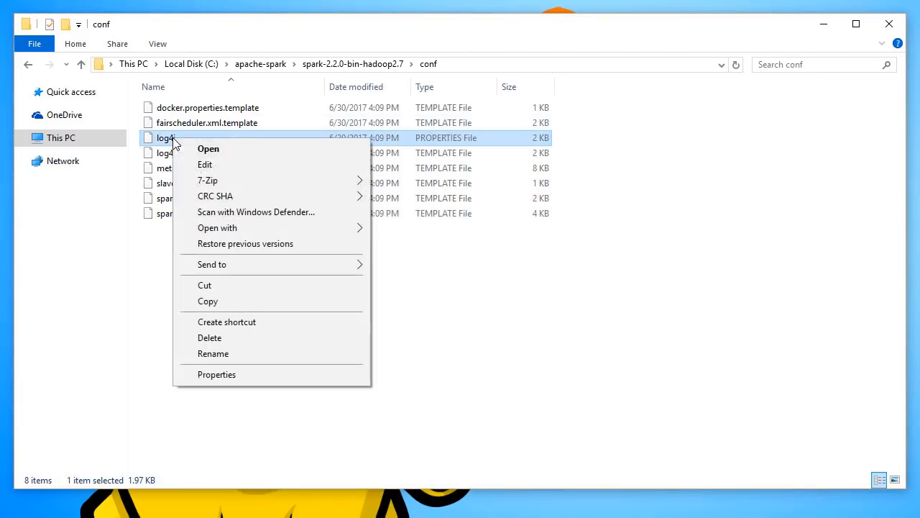
mouse_move(294, 181)
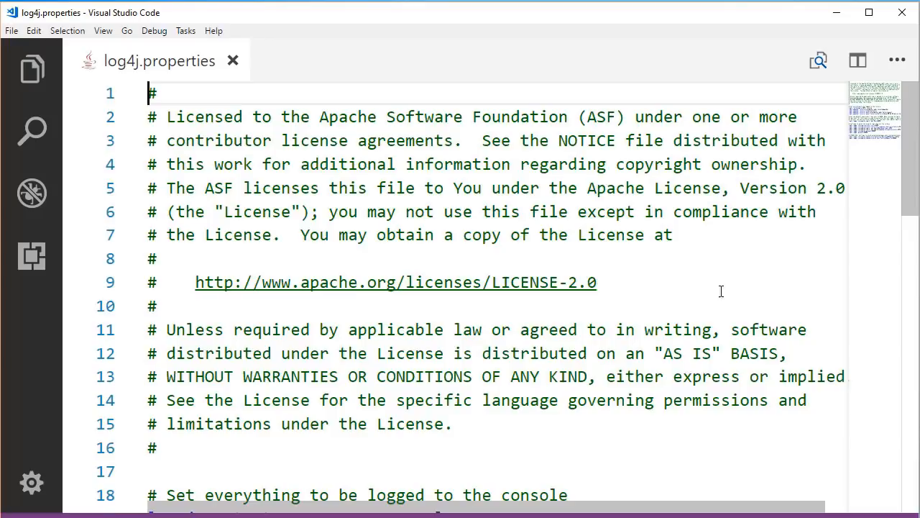
Set log4j.rootCategory to ERROR, console in place of INFO on line 19
scroll(down, 3)
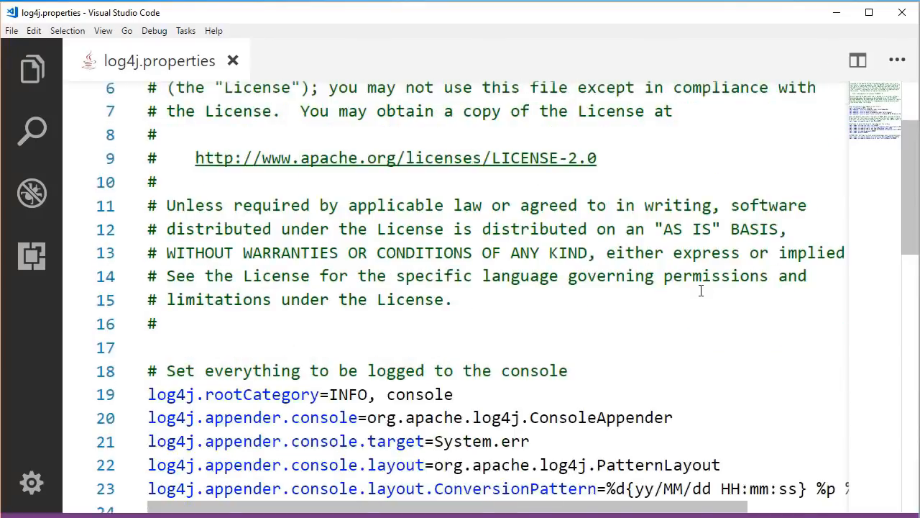
scroll(down, 3)
text(E)
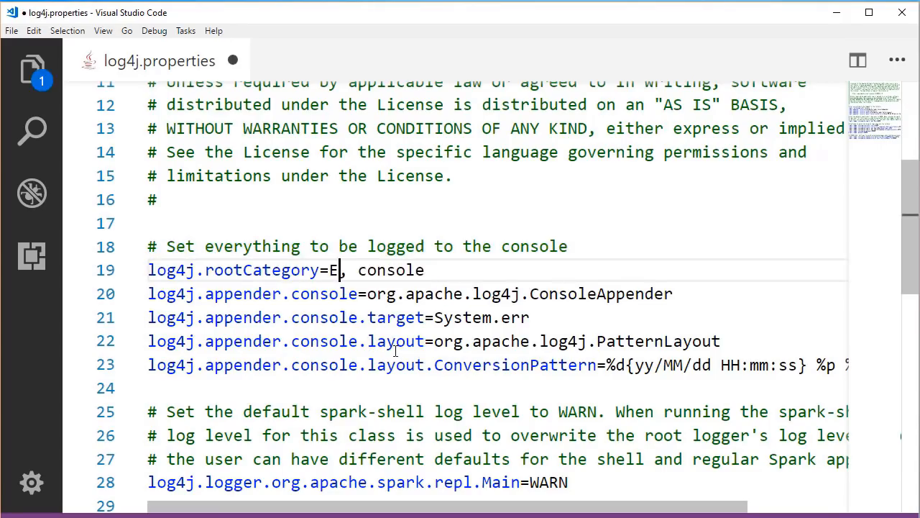
text(RROR)
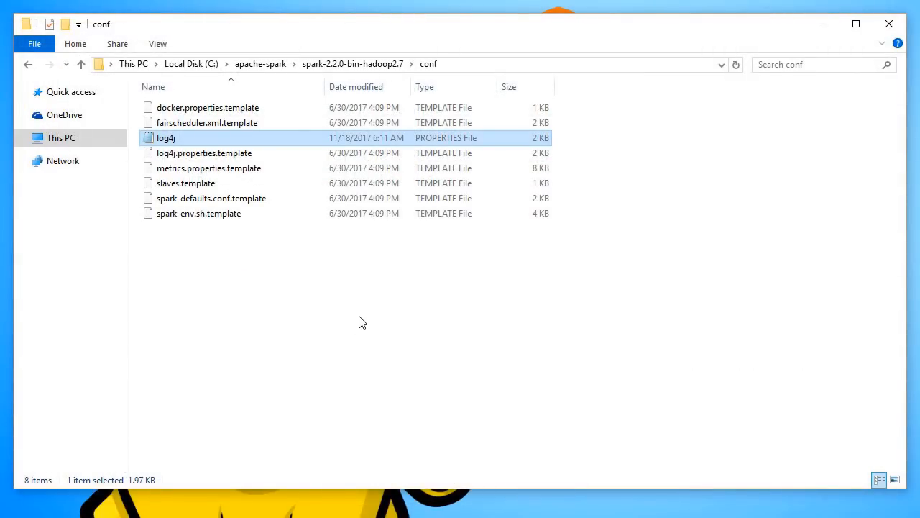
mouse_move(351, 329)
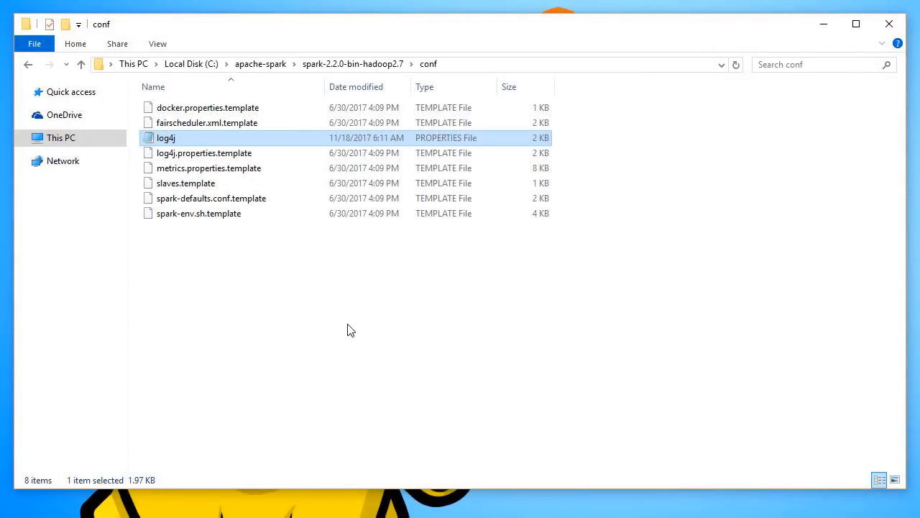